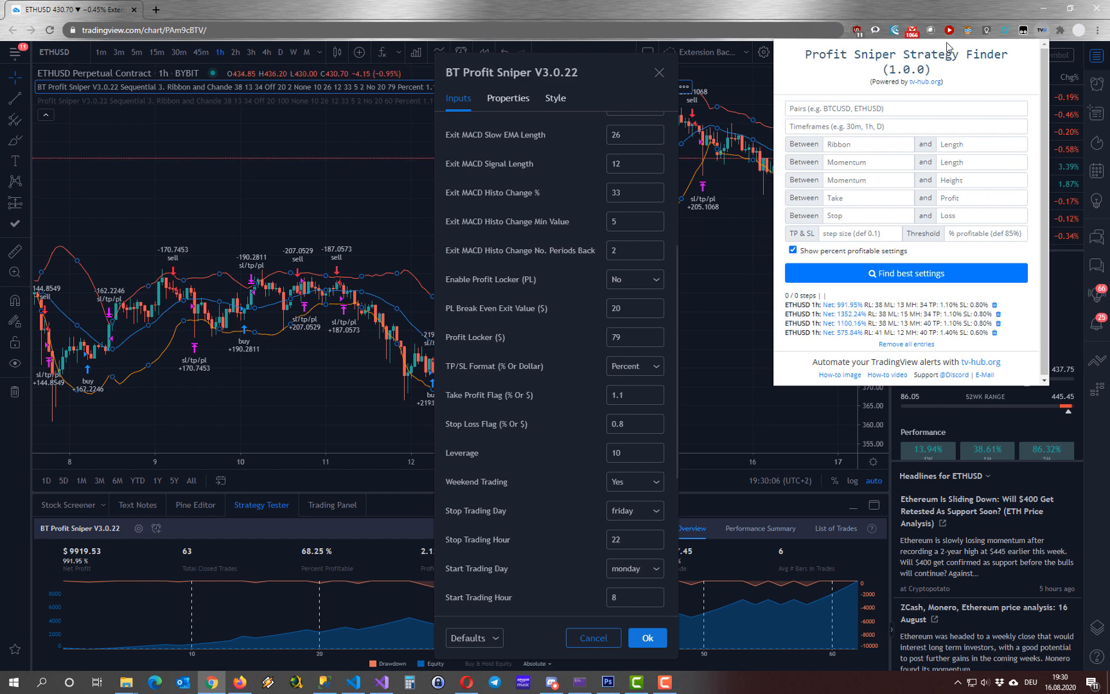
{"action": "mouse_move", "coordinate": [670, 224]}
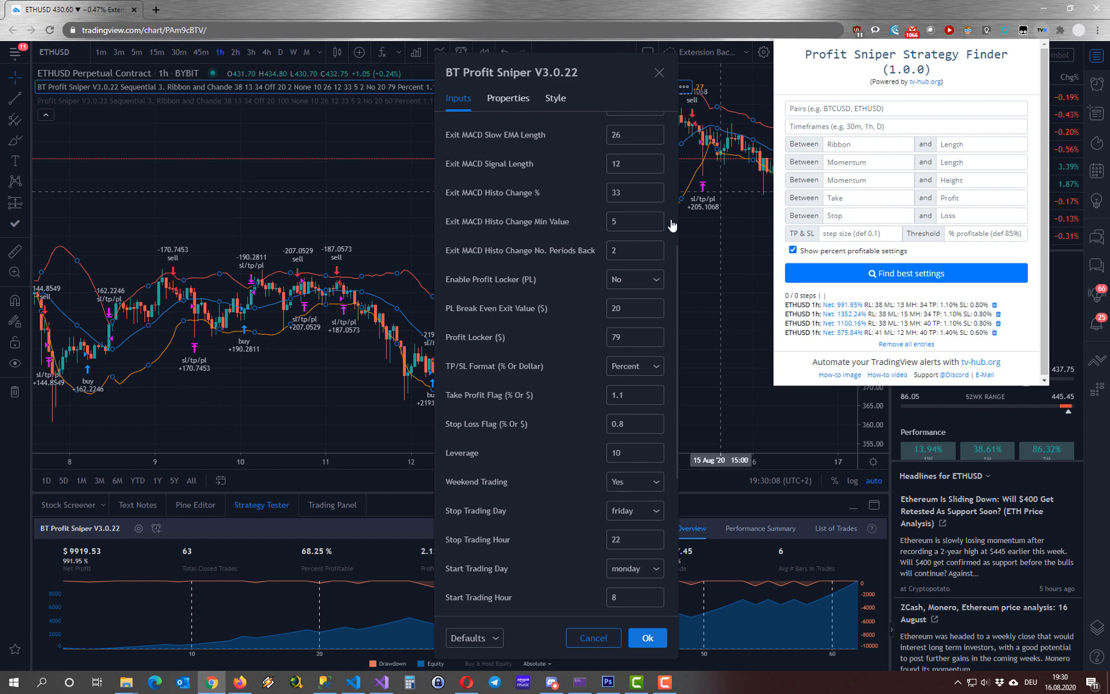
Enter ETHUSD as the pair and 1h as the first timeframe in the finder.
{"action": "scroll", "scroll_direction": "up", "scroll_amount": 3}
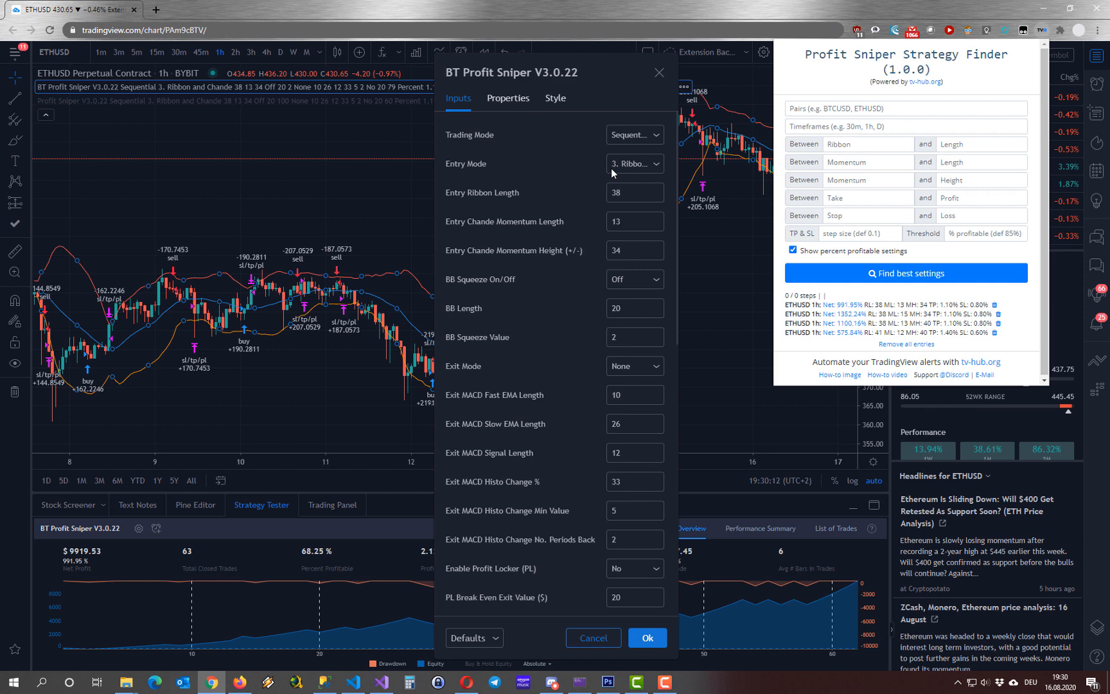
{"action": "mouse_move", "coordinate": [671, 205]}
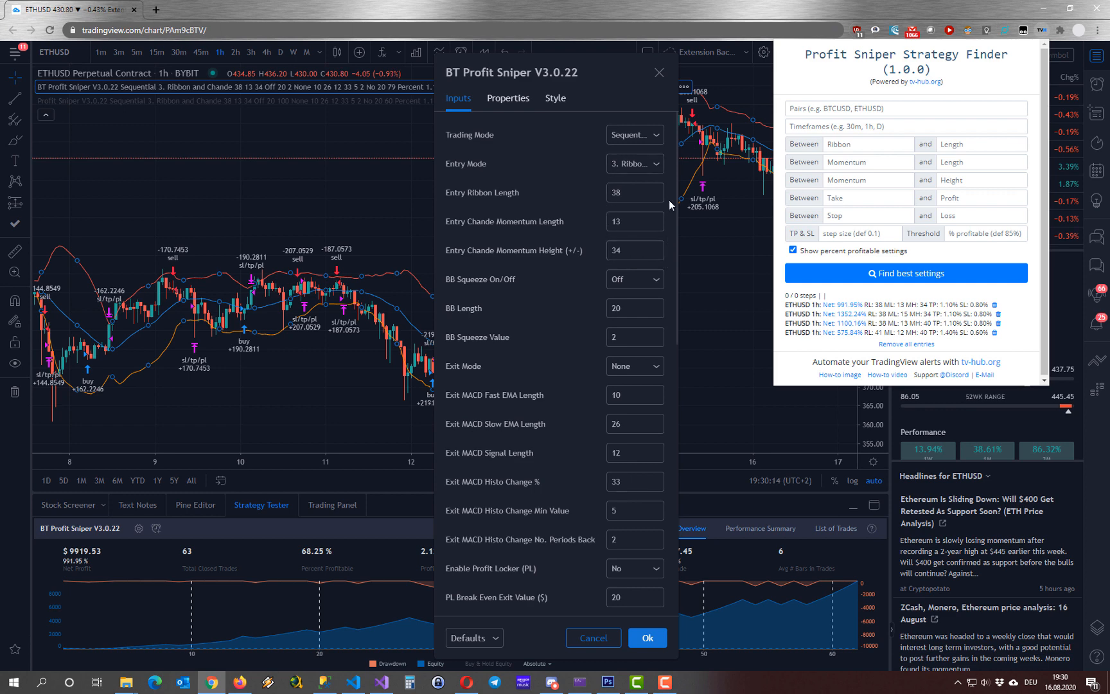
{"action": "mouse_move", "coordinate": [598, 262]}
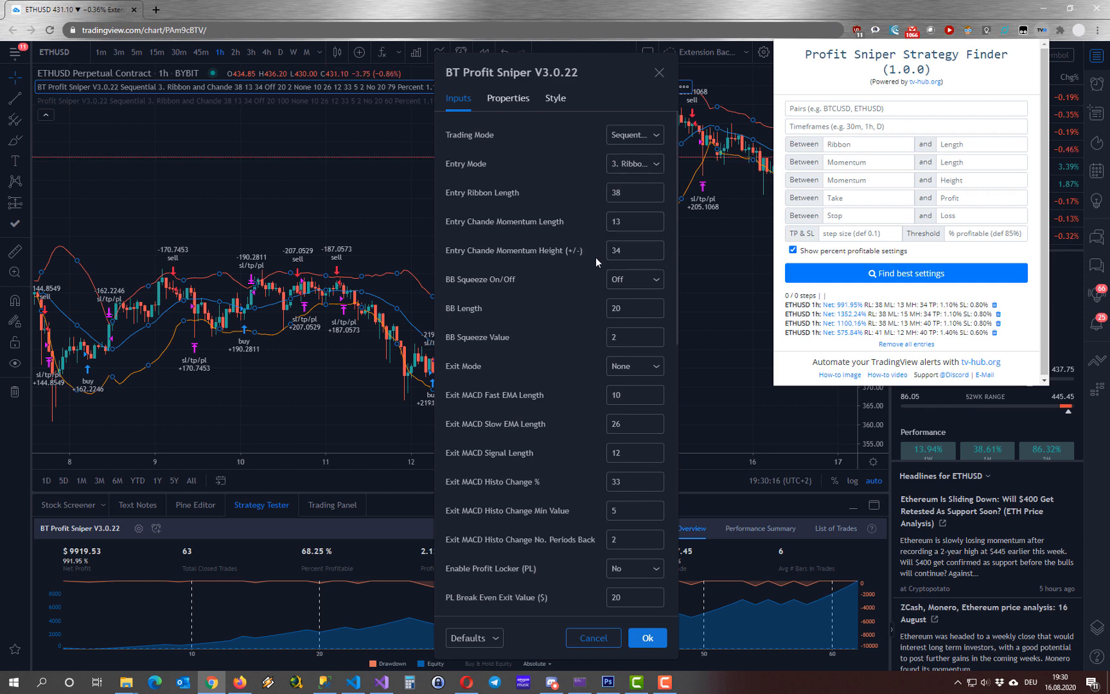
{"action": "scroll", "scroll_direction": "down", "scroll_amount": 3}
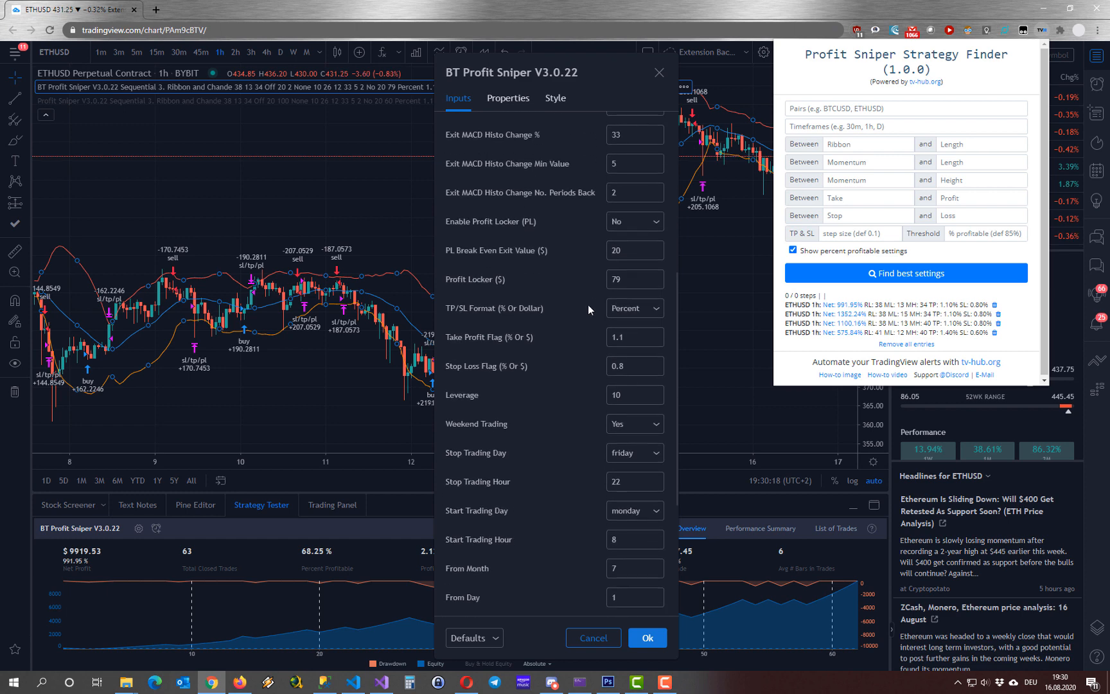
{"action": "mouse_move", "coordinate": [628, 384]}
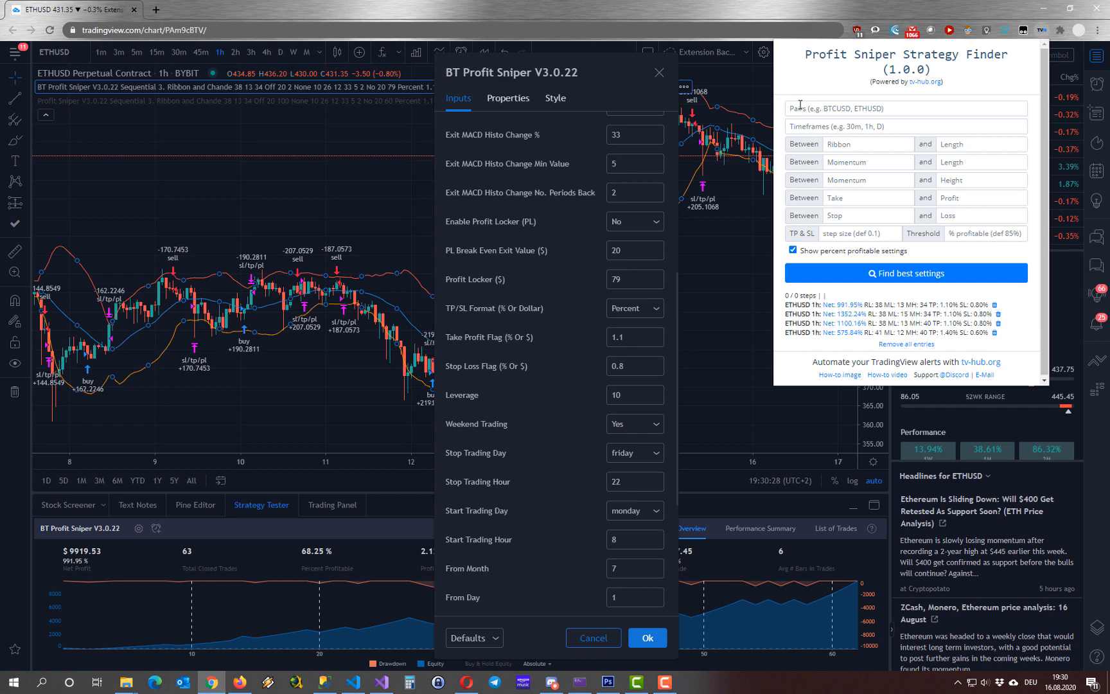
{"action": "type", "text": "ETH"}
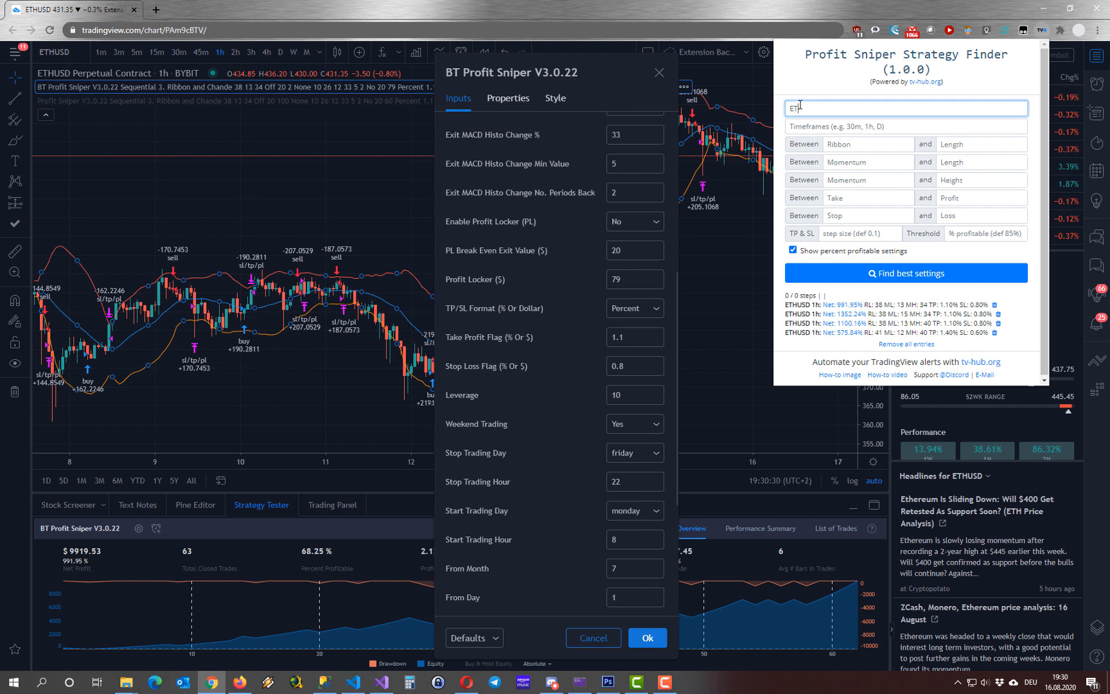
{"action": "type", "text": "HUSD"}
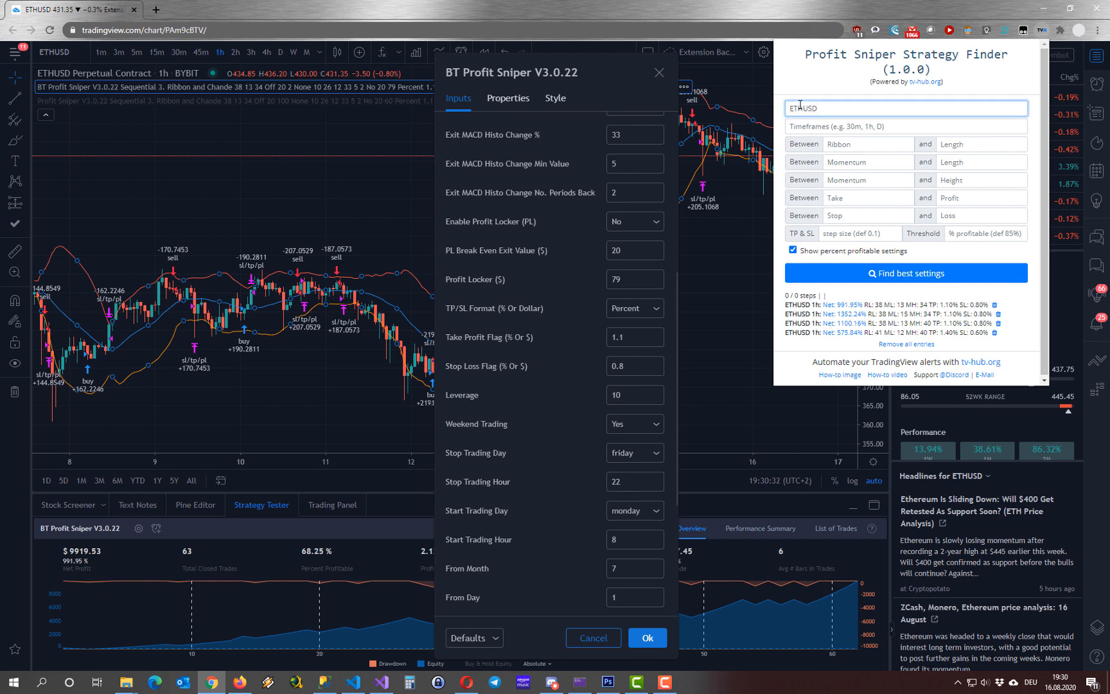
{"action": "left_click", "coordinate": [904, 126]}
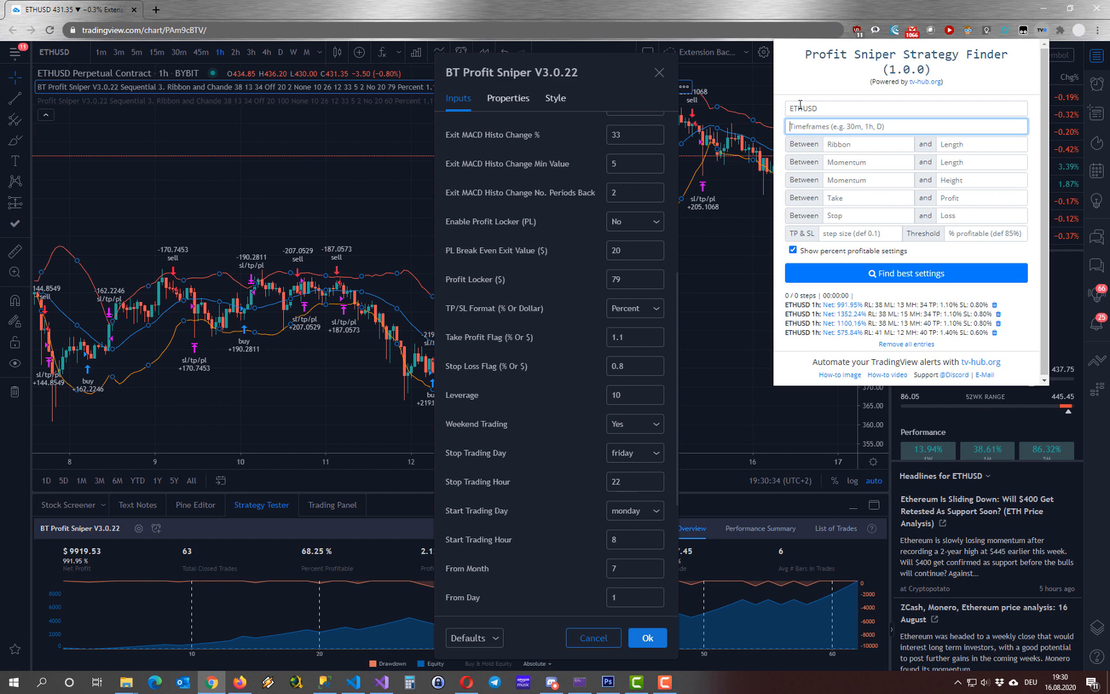
{"action": "type", "text": "1h"}
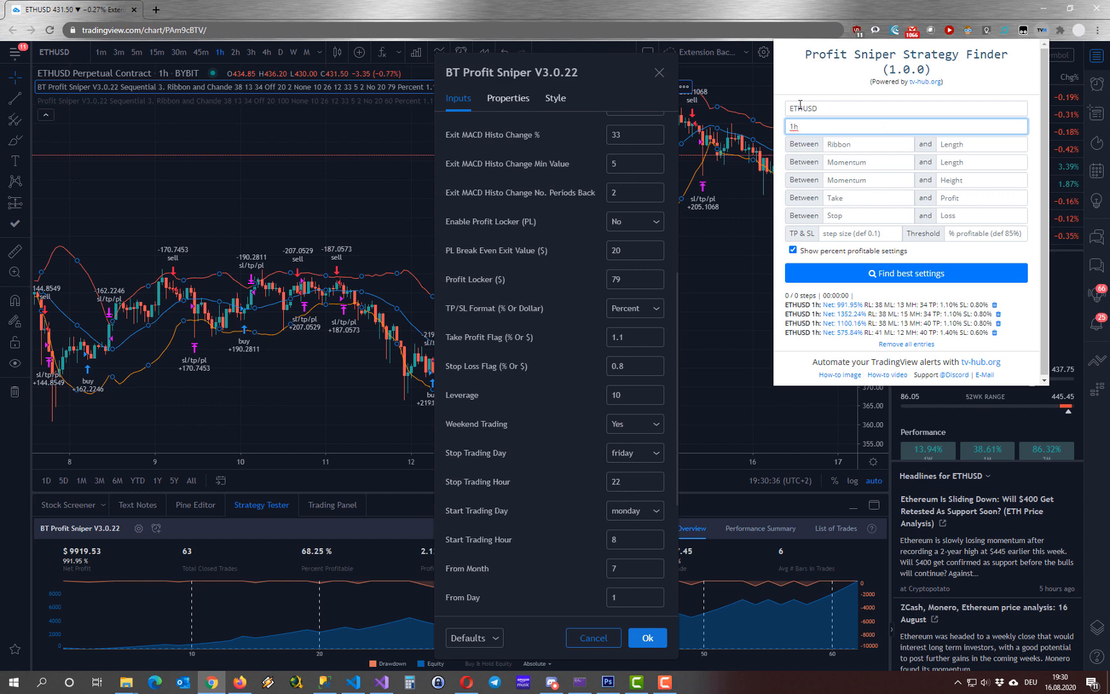
{"action": "mouse_move", "coordinate": [841, 103]}
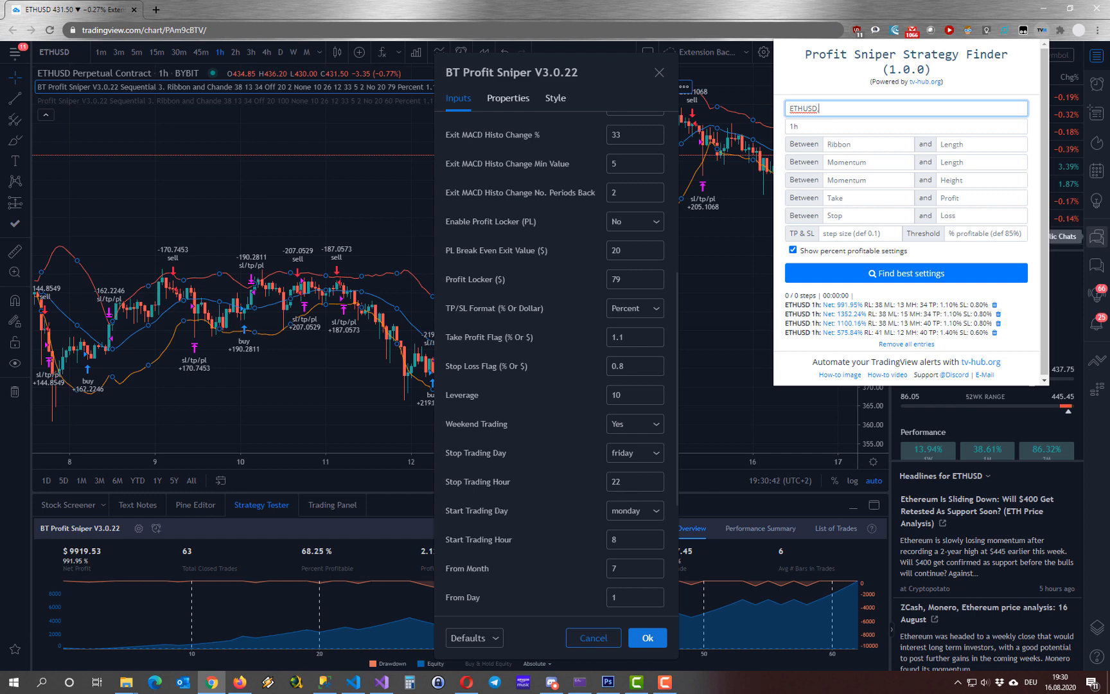
Add BTCUSD to the pairs and 4h, 1d to the timeframes.
{"action": "type", "text": ",BTCUSD"}
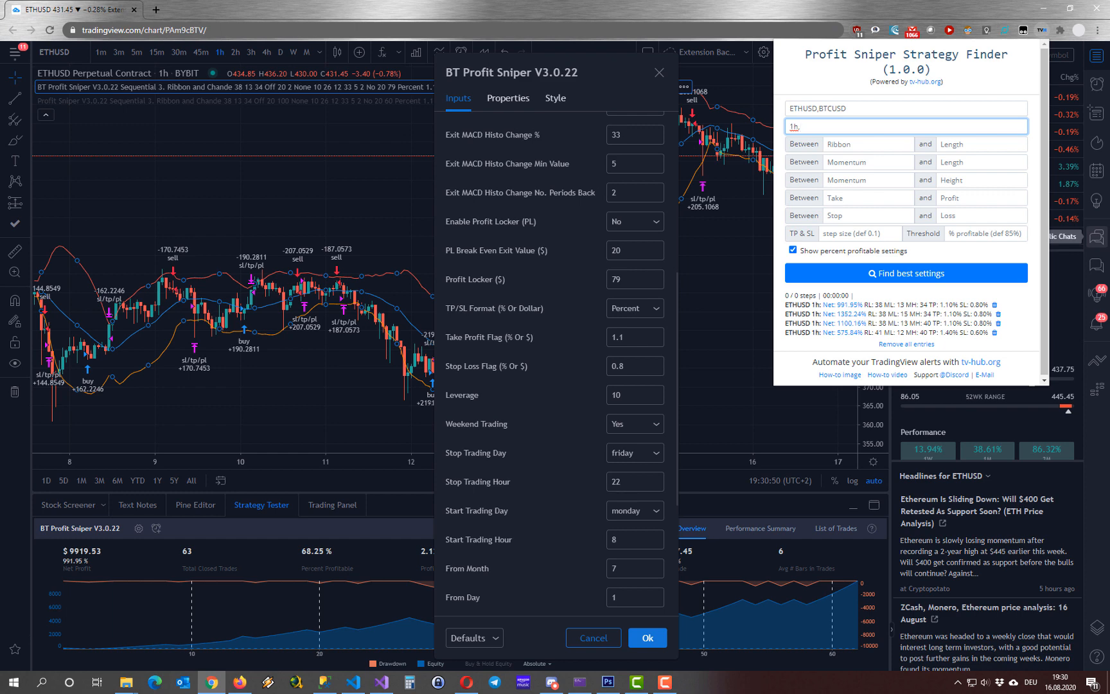
{"action": "type", "text": "4h"}
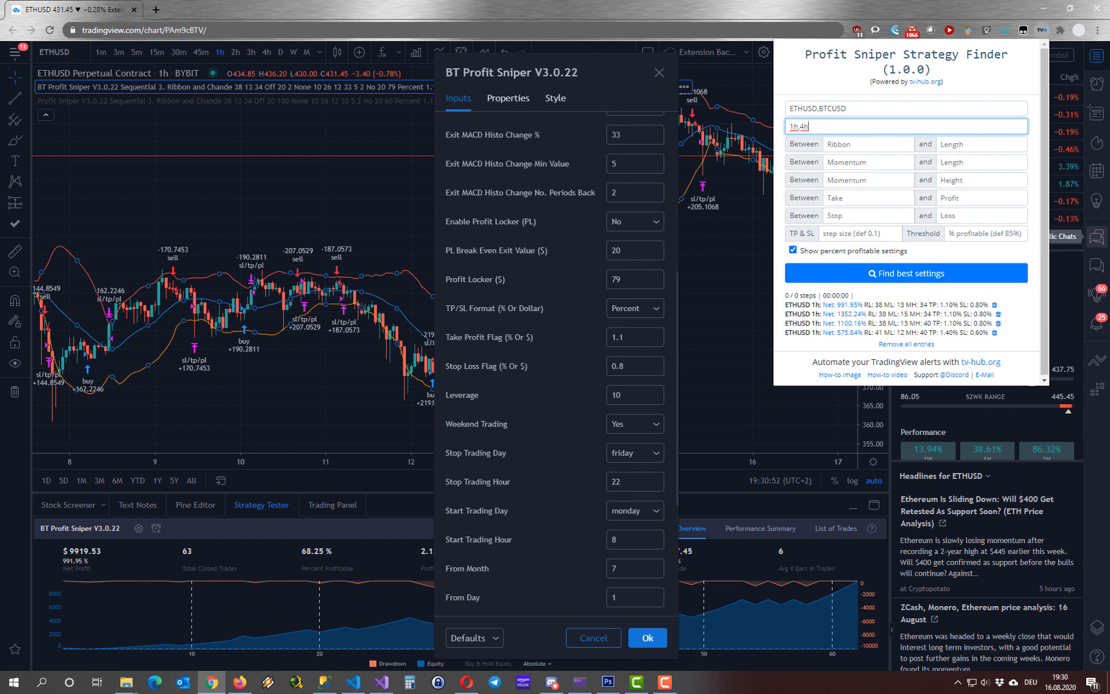
{"action": "type", "text": ",1"}
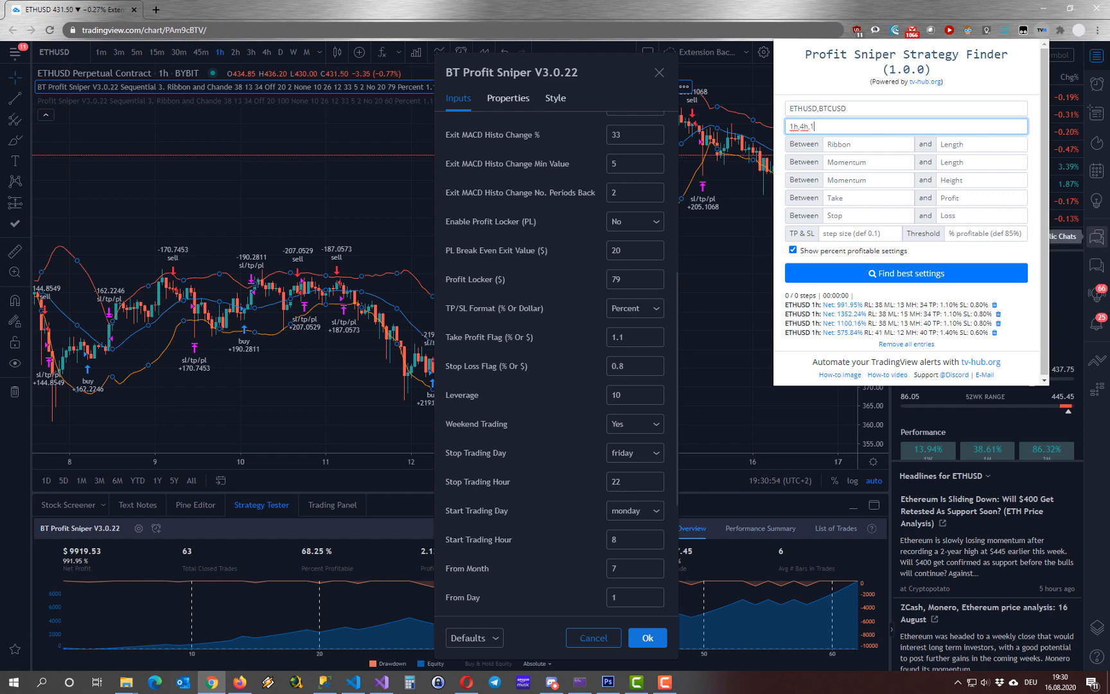
{"action": "type", "text": "d"}
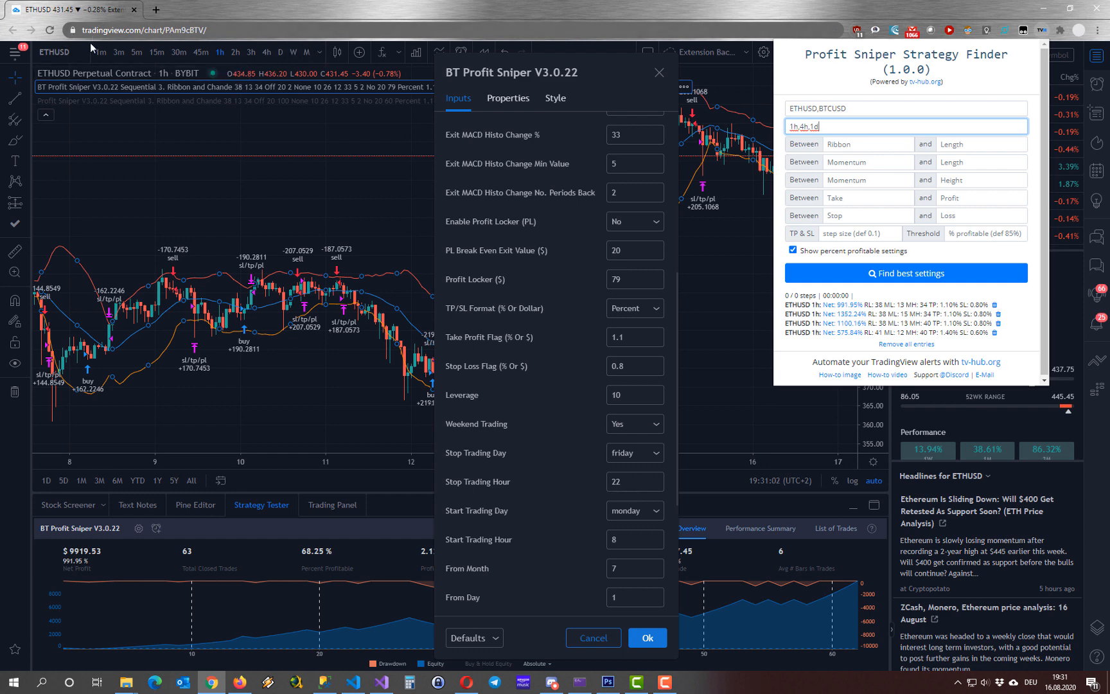
{"action": "mouse_move", "coordinate": [255, 101]}
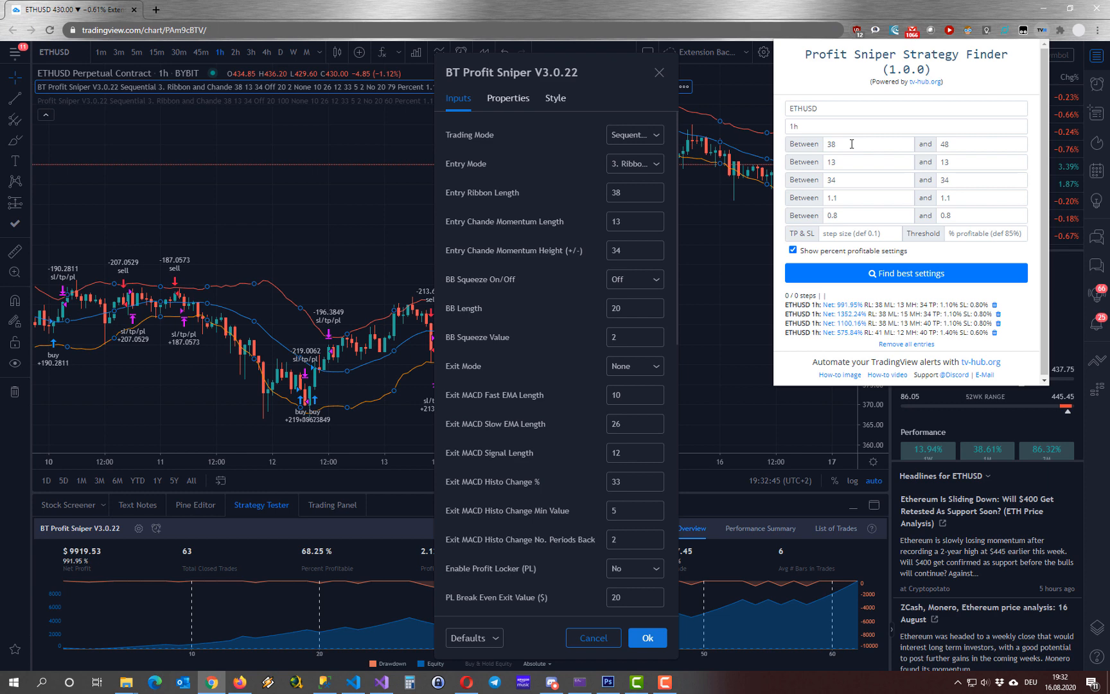
{"action": "mouse_move", "coordinate": [953, 141]}
{"action": "type", "text": "14"}
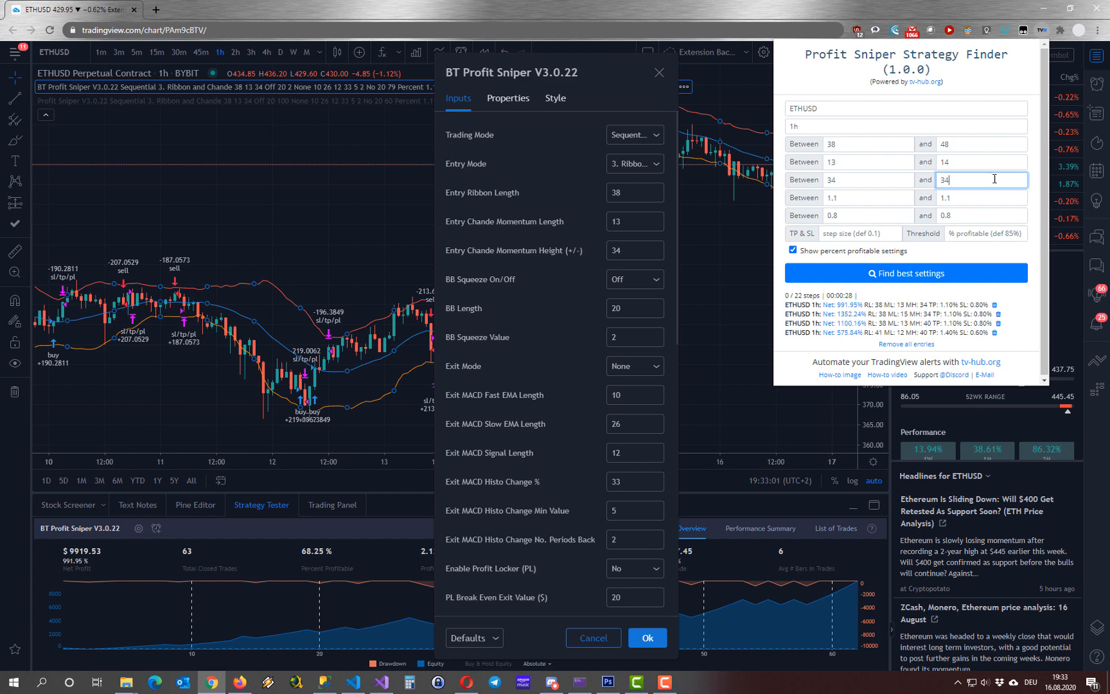
Set the momentum height upper bound to 35 for the ETHUSD 1h search.
{"action": "type", "text": "35"}
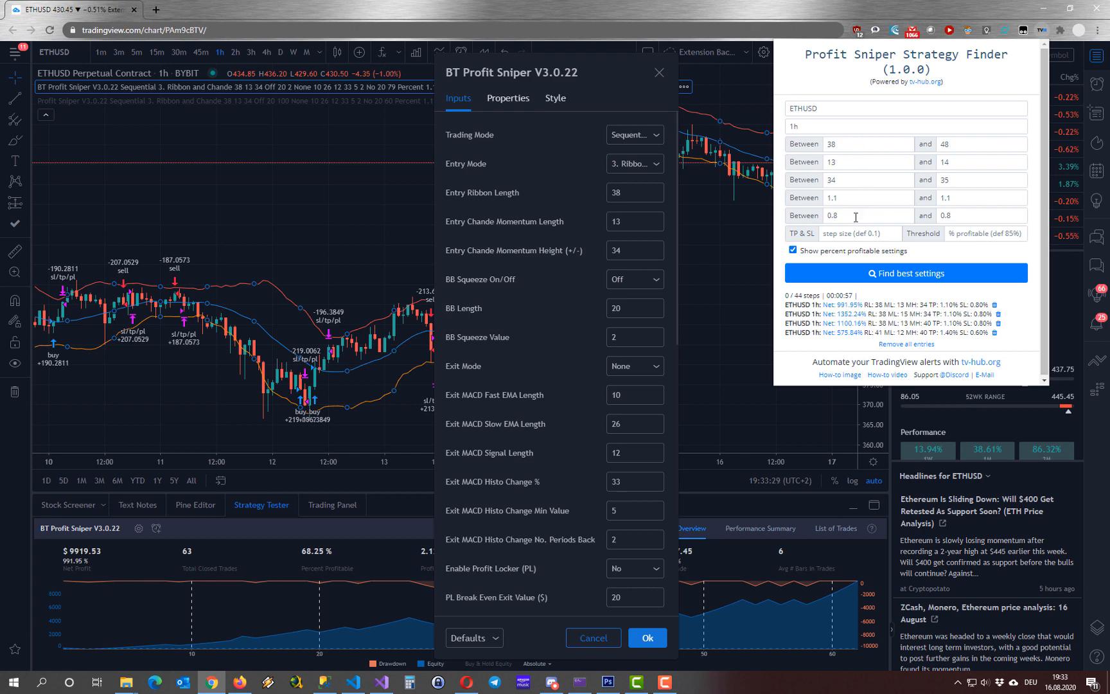
{"action": "mouse_move", "coordinate": [819, 201]}
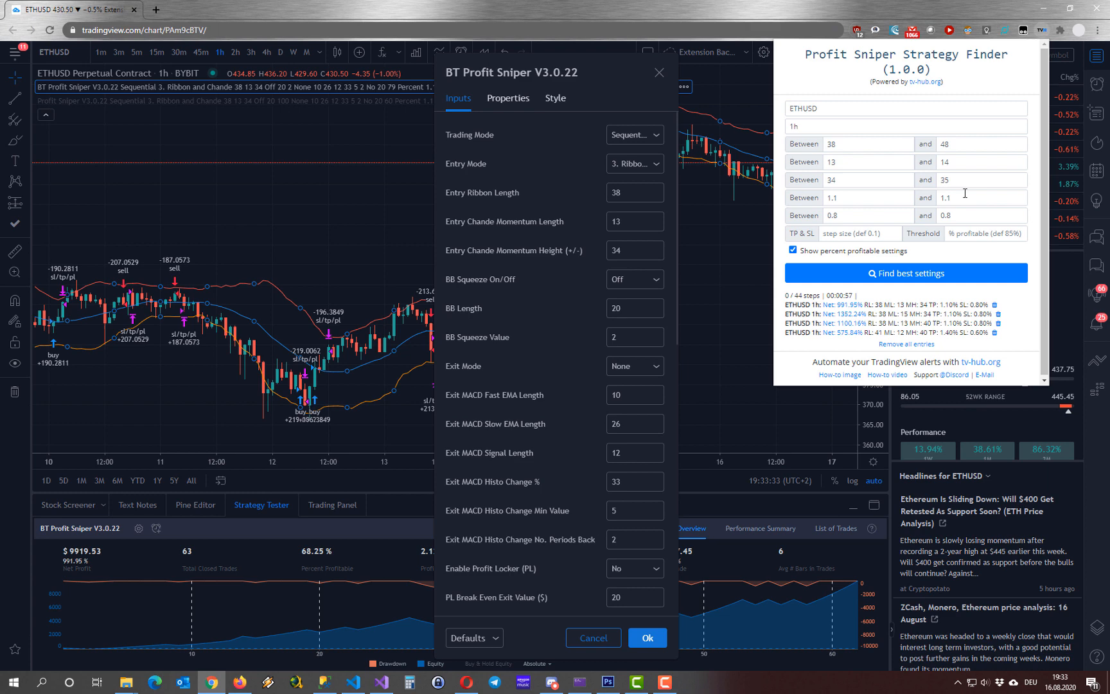
{"action": "mouse_move", "coordinate": [841, 209]}
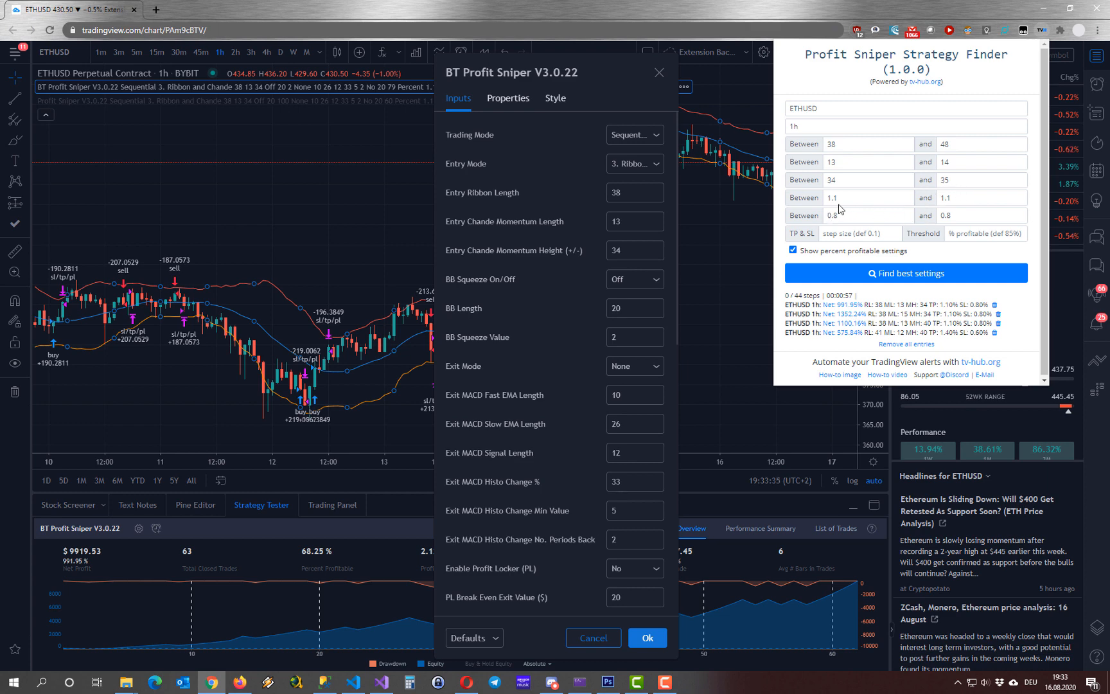
Begin editing the take-profit range toward a 1.2 upper bound.
{"action": "left_click", "coordinate": [981, 198]}
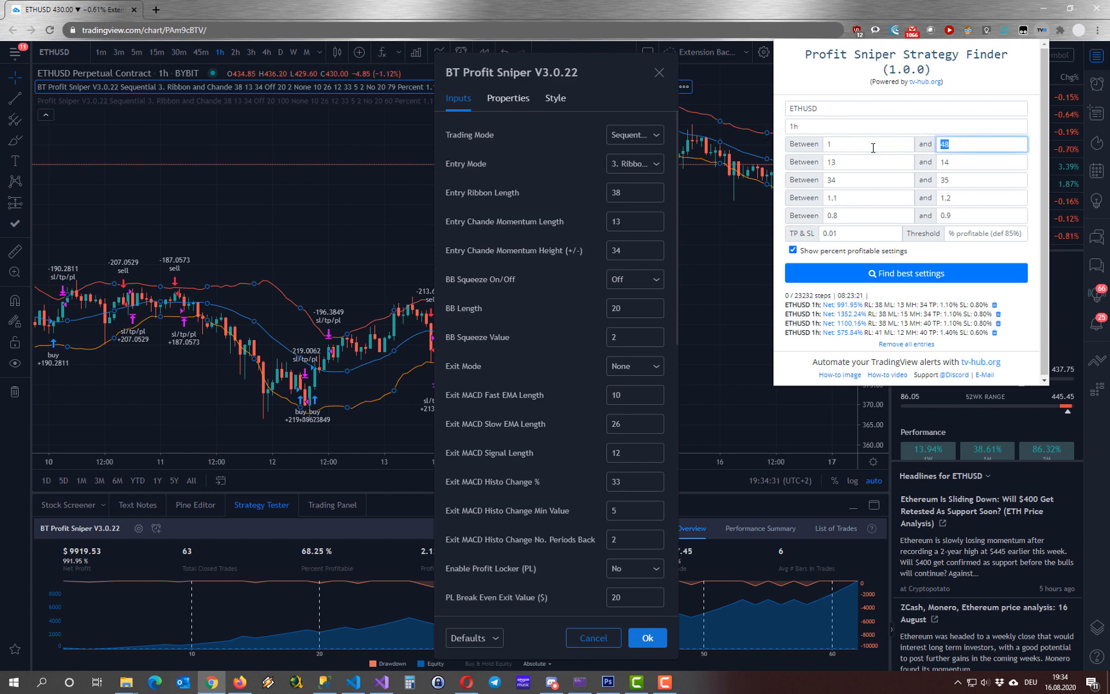
{"action": "type", "text": "100"}
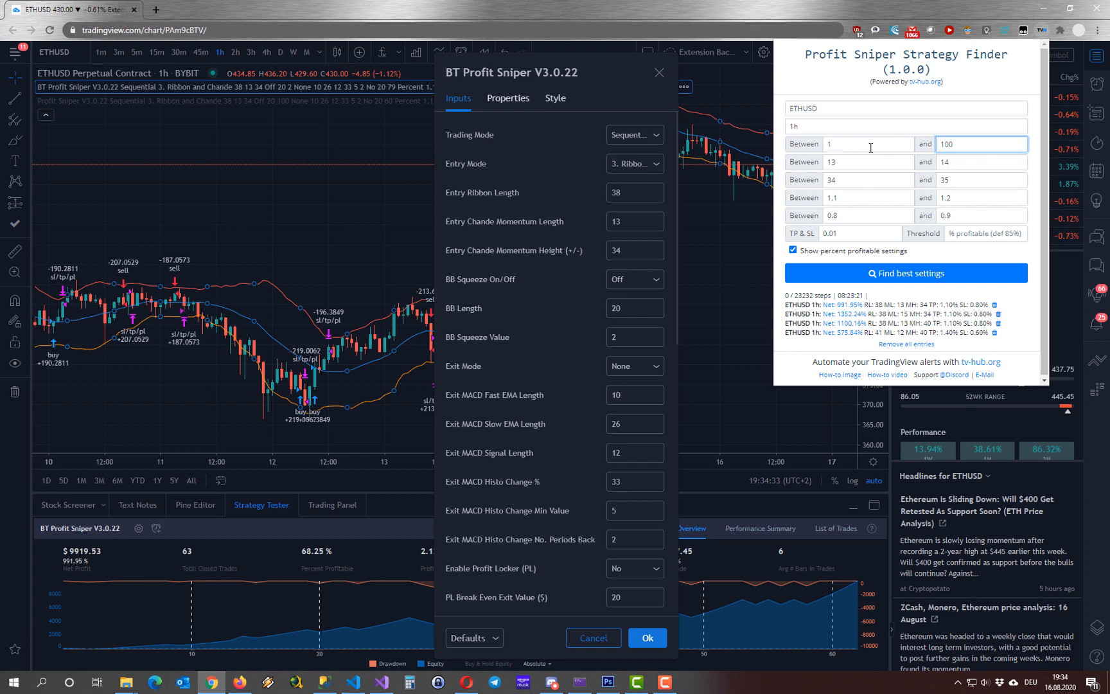
{"action": "left_click", "coordinate": [869, 162]}
{"action": "type", "text": "10"}
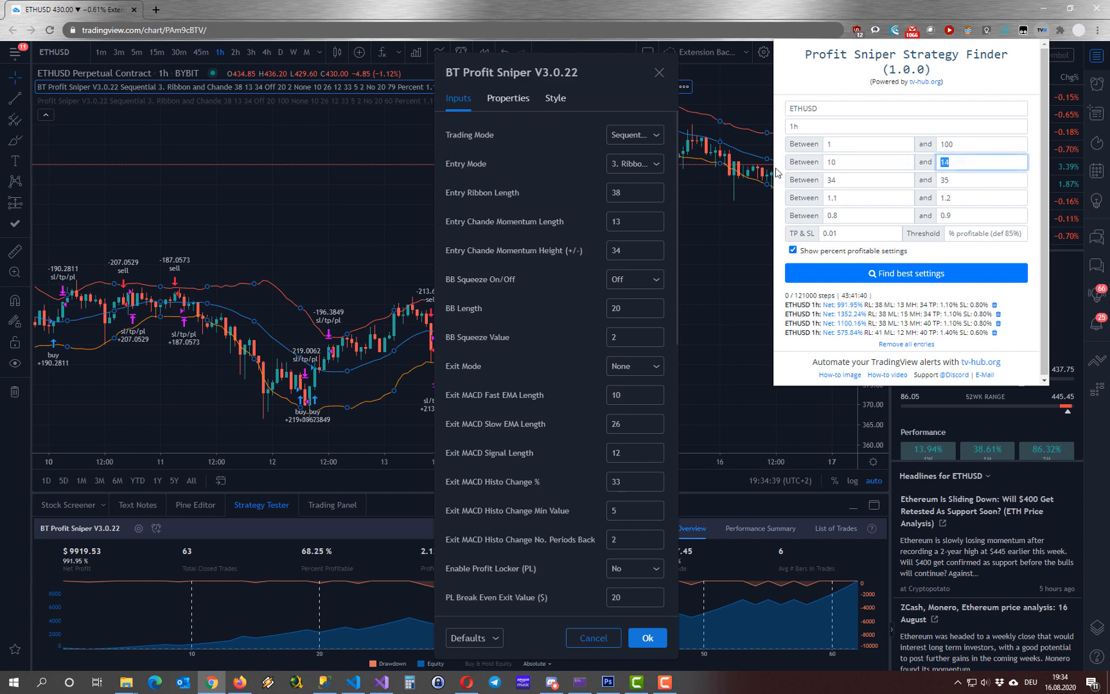
{"action": "type", "text": "50"}
{"action": "left_click", "coordinate": [869, 144]}
{"action": "type", "text": "38"}
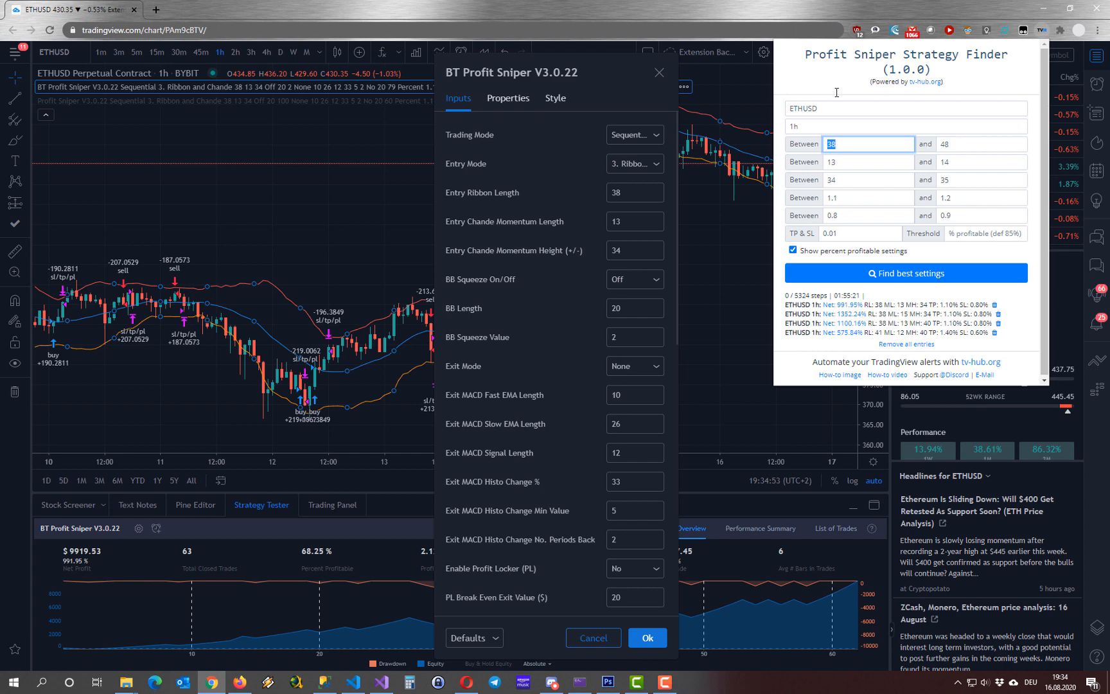
{"action": "left_click", "coordinate": [859, 232]}
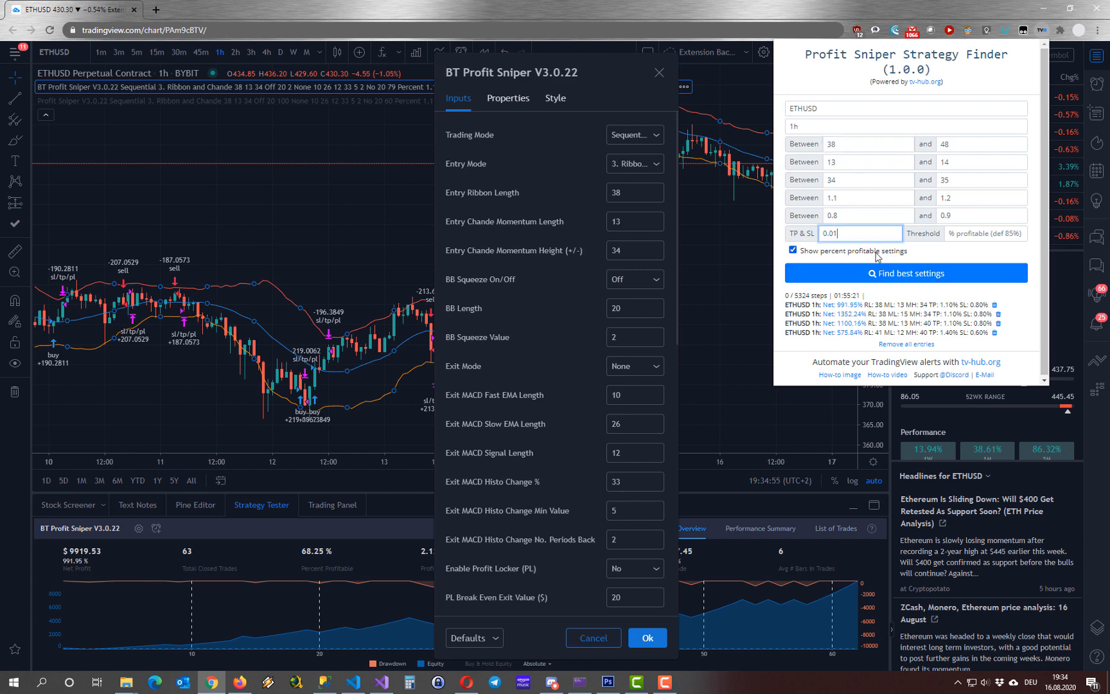
{"action": "mouse_move", "coordinate": [850, 210]}
{"action": "type", "text": "0.1"}
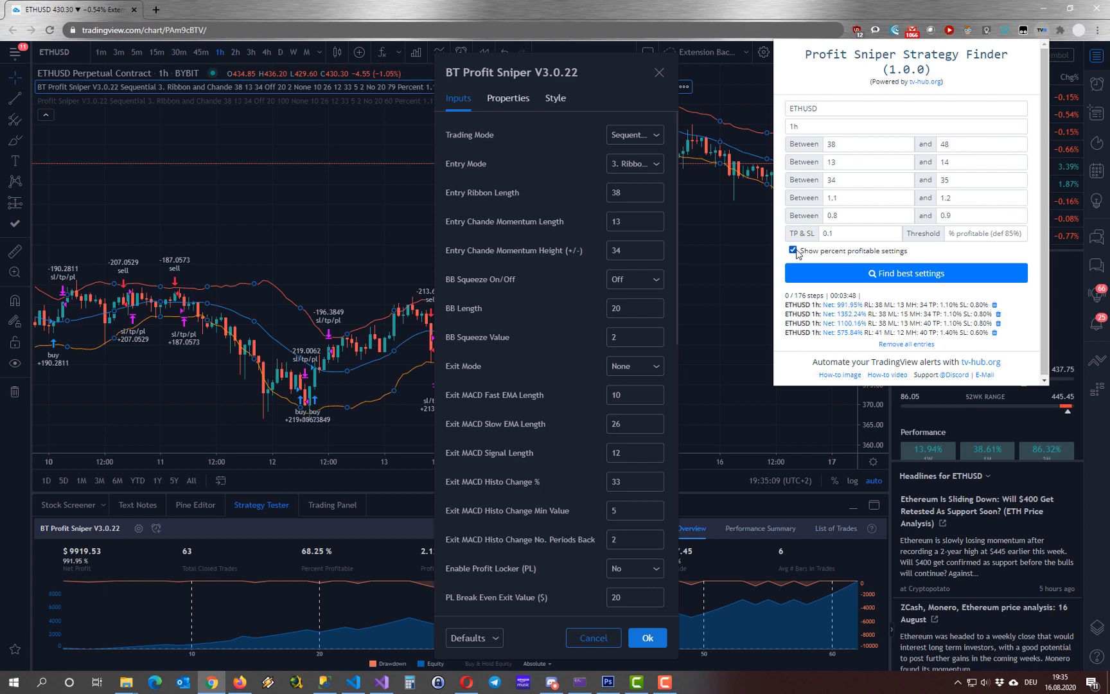
{"action": "mouse_move", "coordinate": [853, 257]}
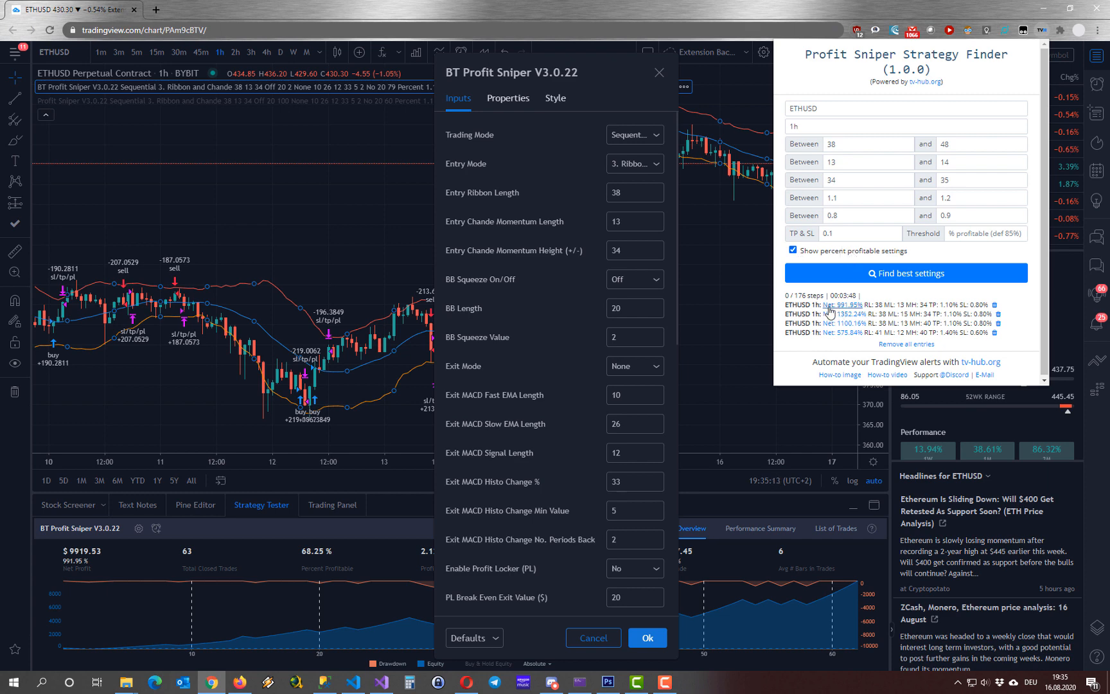
{"action": "mouse_move", "coordinate": [67, 575]}
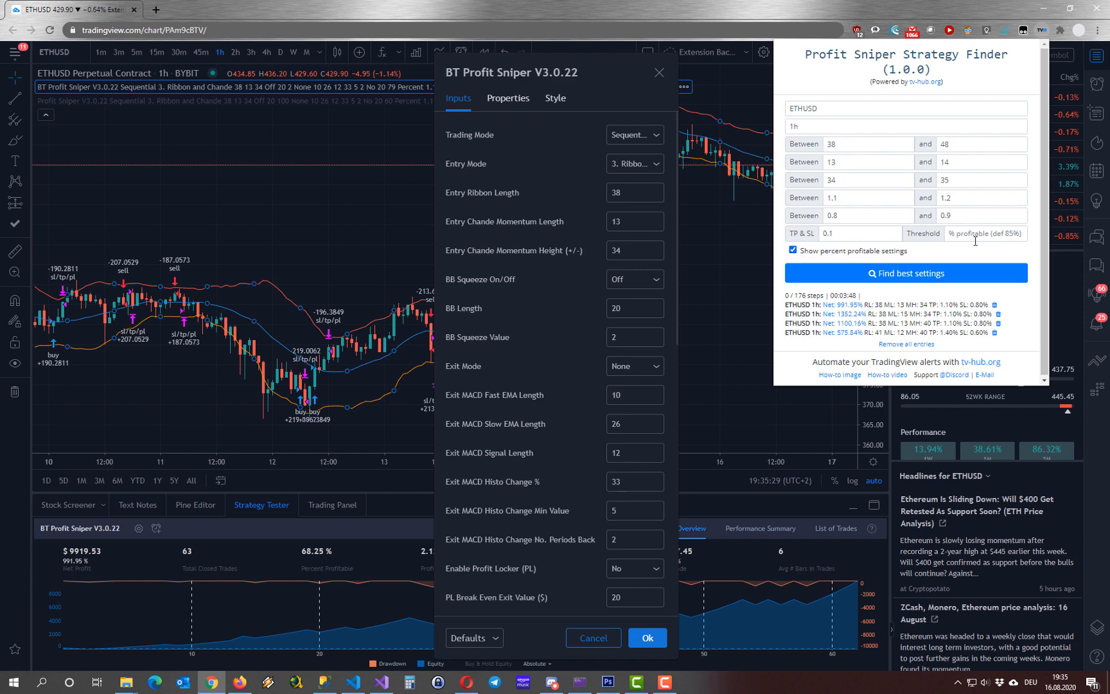
{"action": "mouse_move", "coordinate": [1003, 251]}
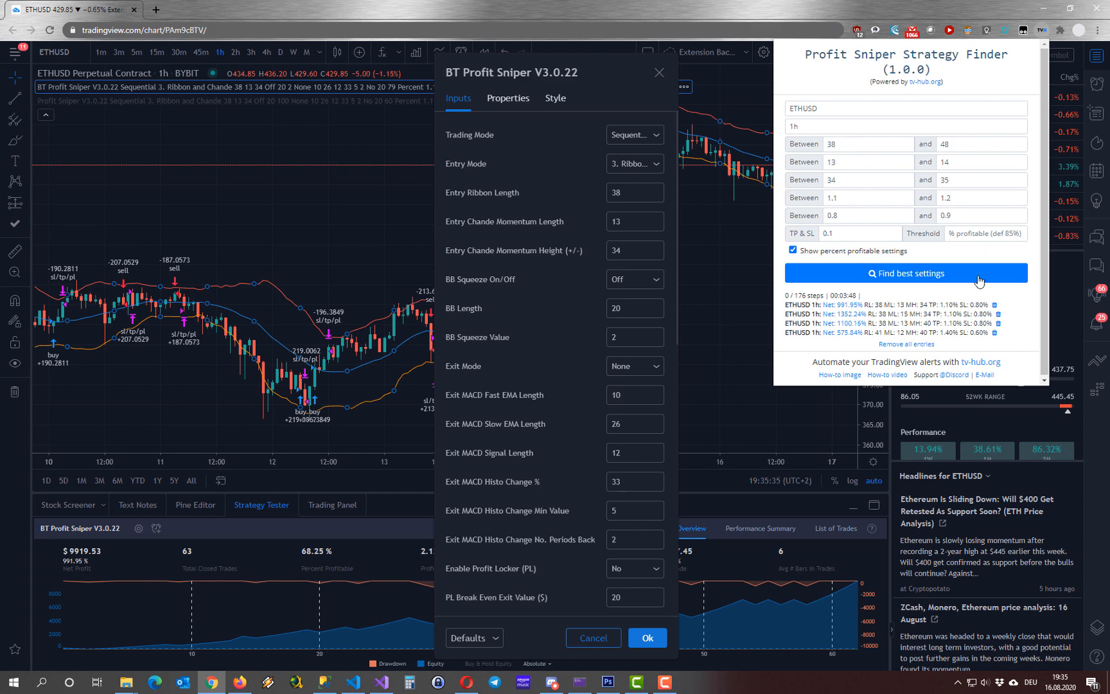
{"action": "mouse_move", "coordinate": [914, 313]}
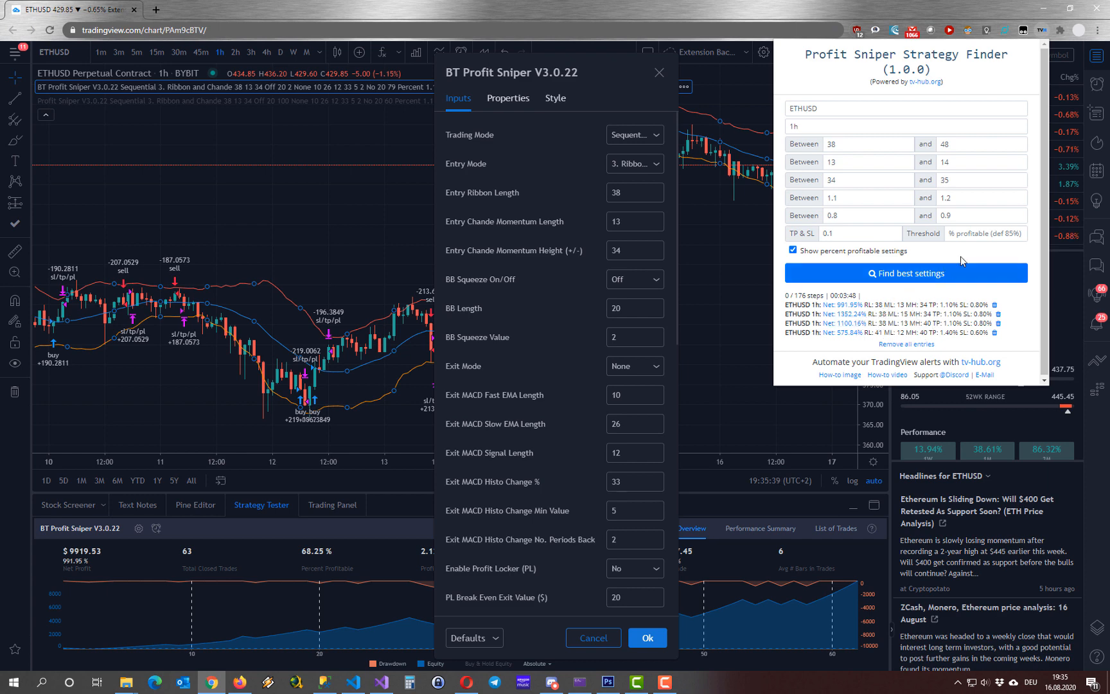
{"action": "mouse_move", "coordinate": [938, 218]}
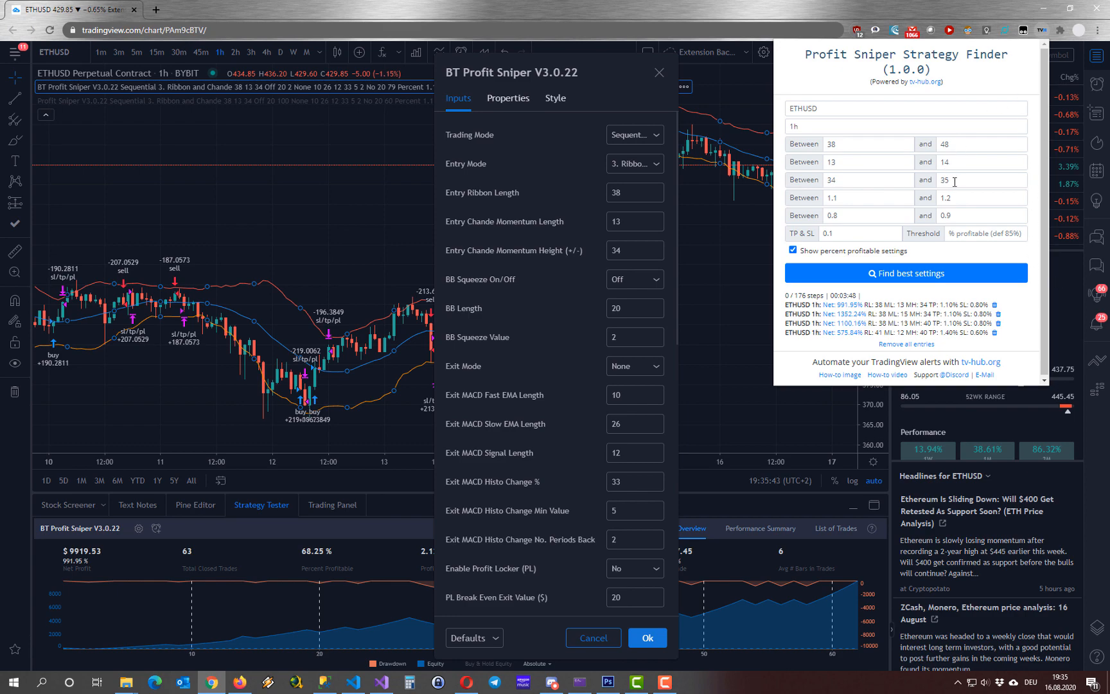
Launch 'Find best settings' so the backtest iterates through the 176 parameter steps.
{"action": "left_click", "coordinate": [914, 274]}
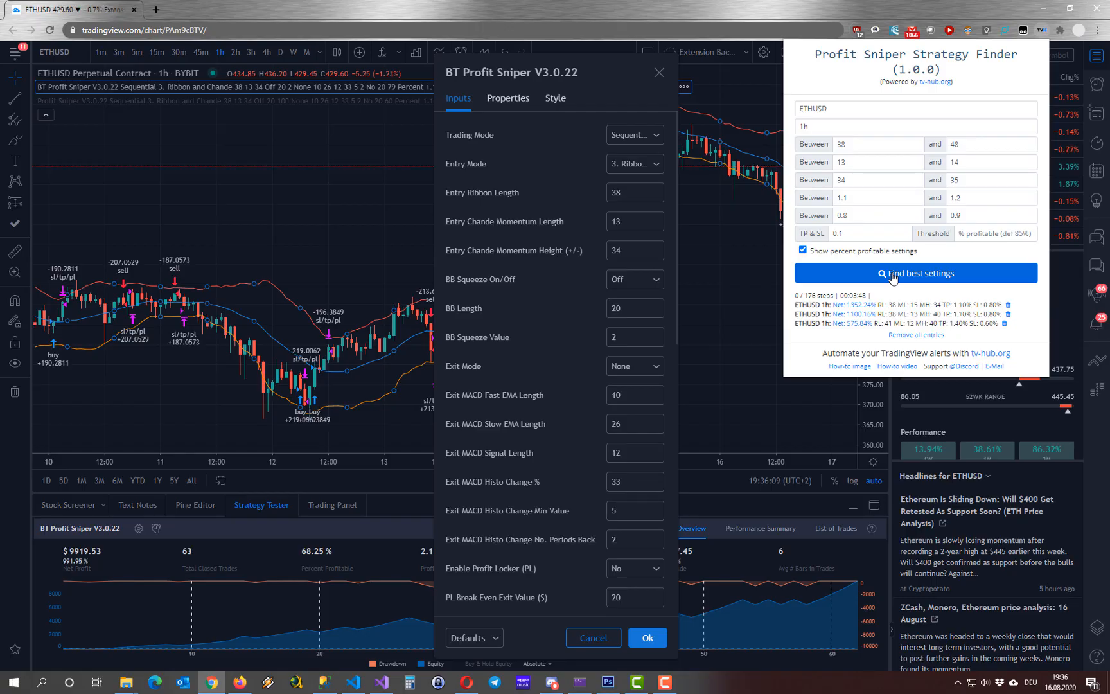
{"action": "left_click", "coordinate": [915, 273]}
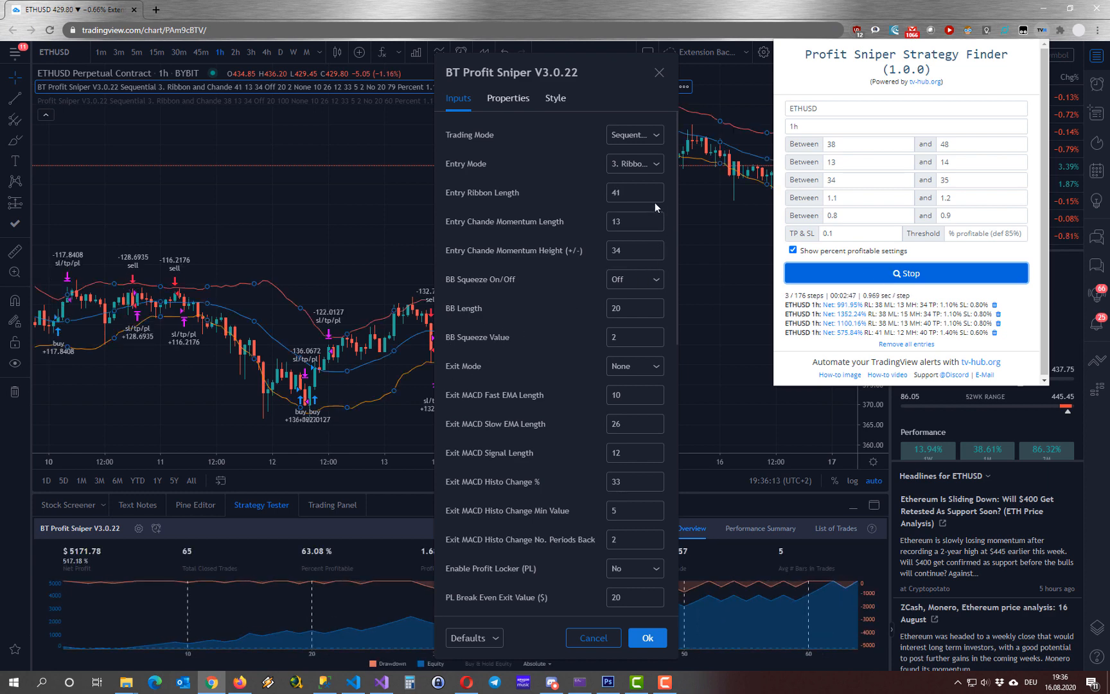
{"action": "left_click", "coordinate": [655, 187]}
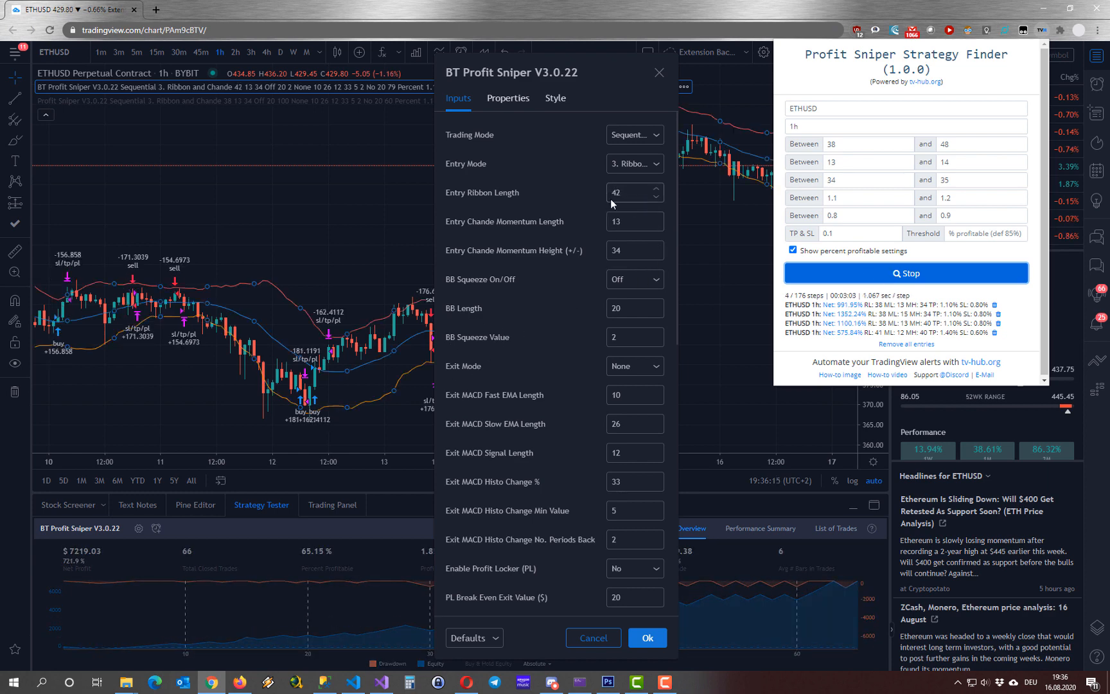
{"action": "left_click", "coordinate": [654, 189]}
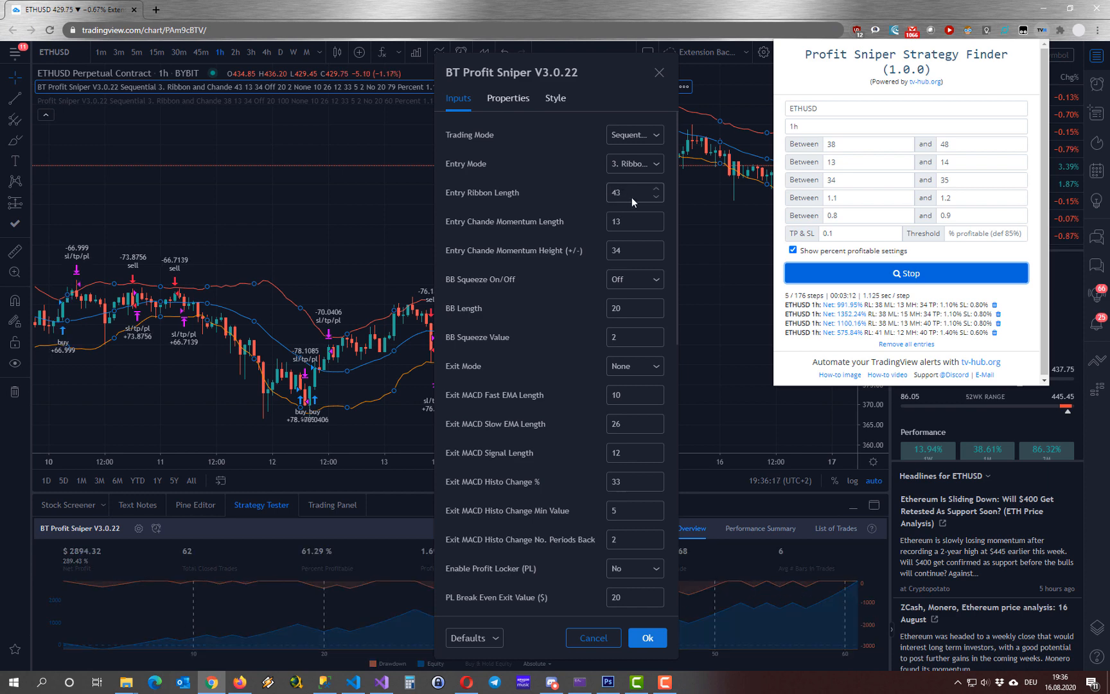
{"action": "left_click", "coordinate": [655, 189]}
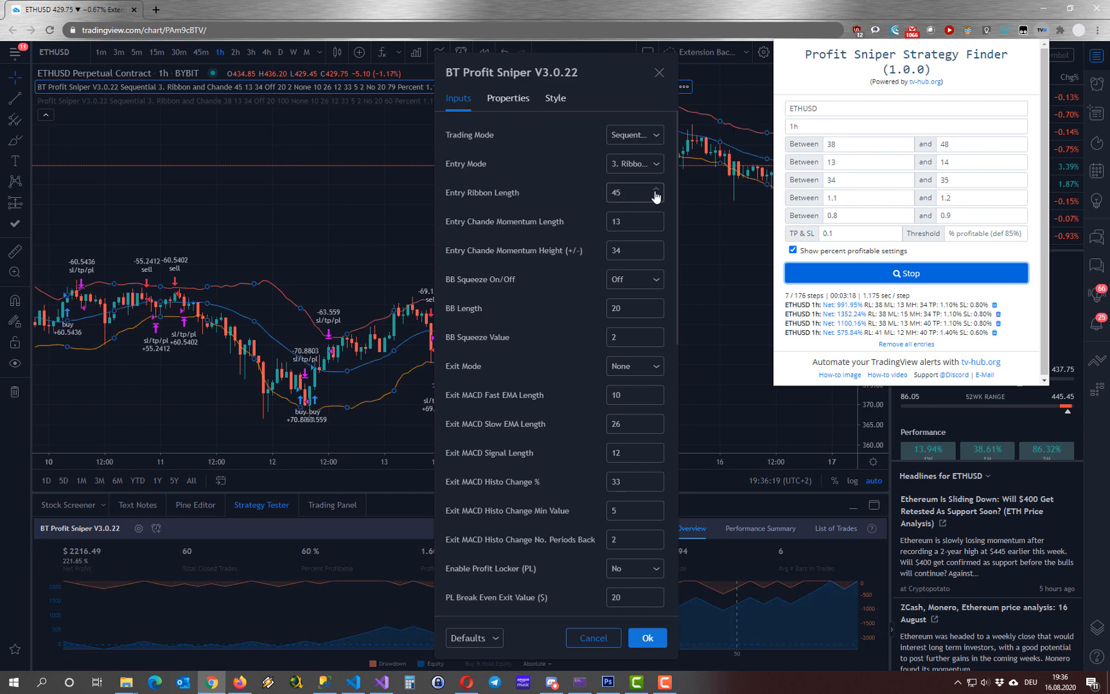
{"action": "left_click", "coordinate": [655, 189]}
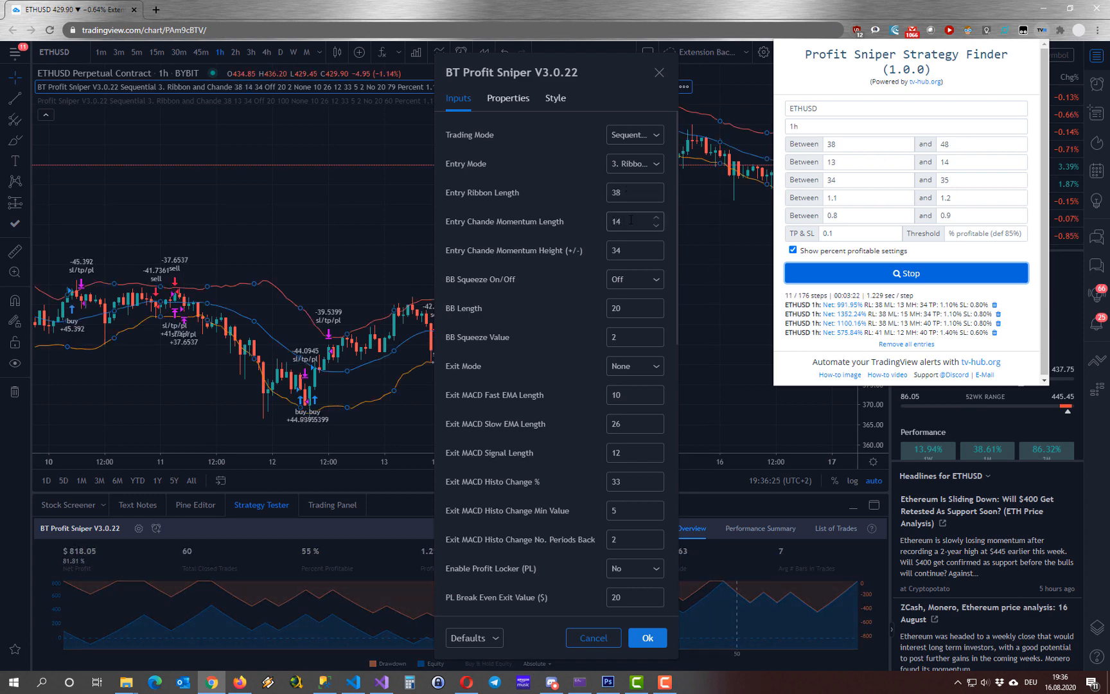
{"action": "left_click", "coordinate": [656, 189]}
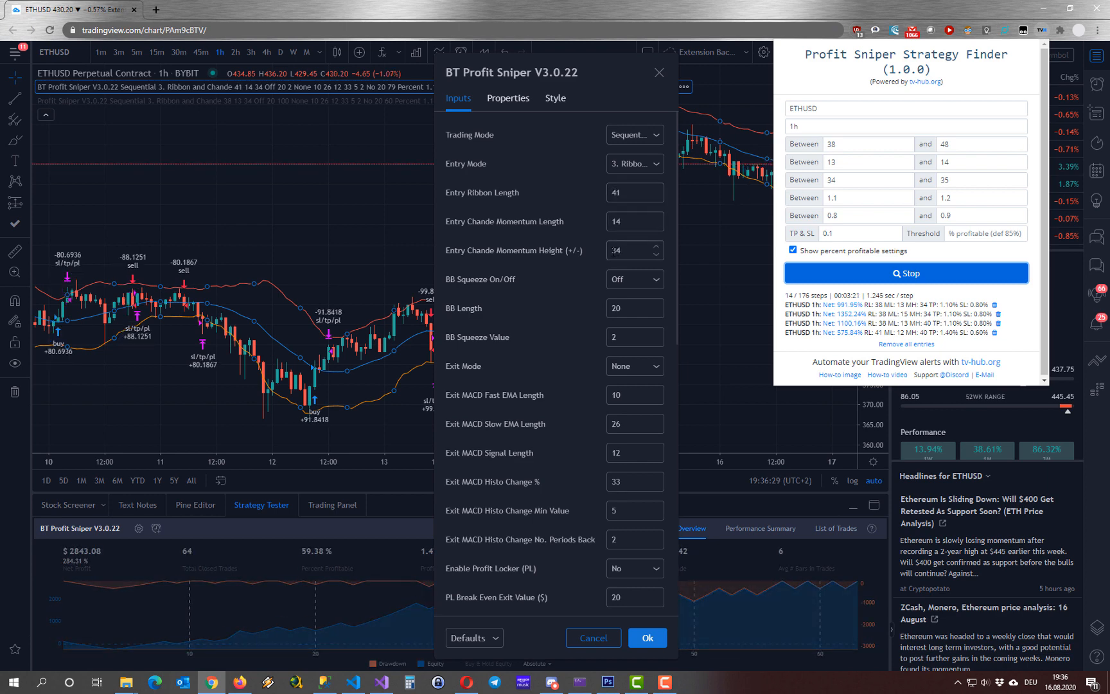
{"action": "scroll", "scroll_direction": "down", "scroll_amount": 3}
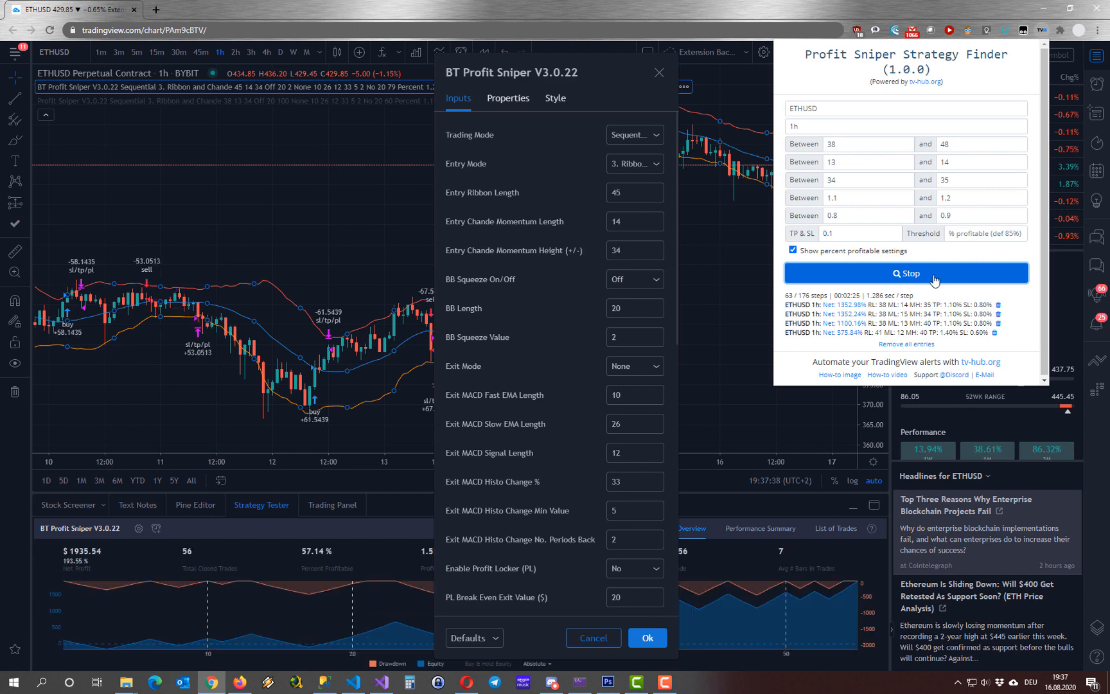
Stop the search and load results into the backtest, ending on ribbon 38, momentum 13, height 40.
{"action": "left_click", "coordinate": [905, 273]}
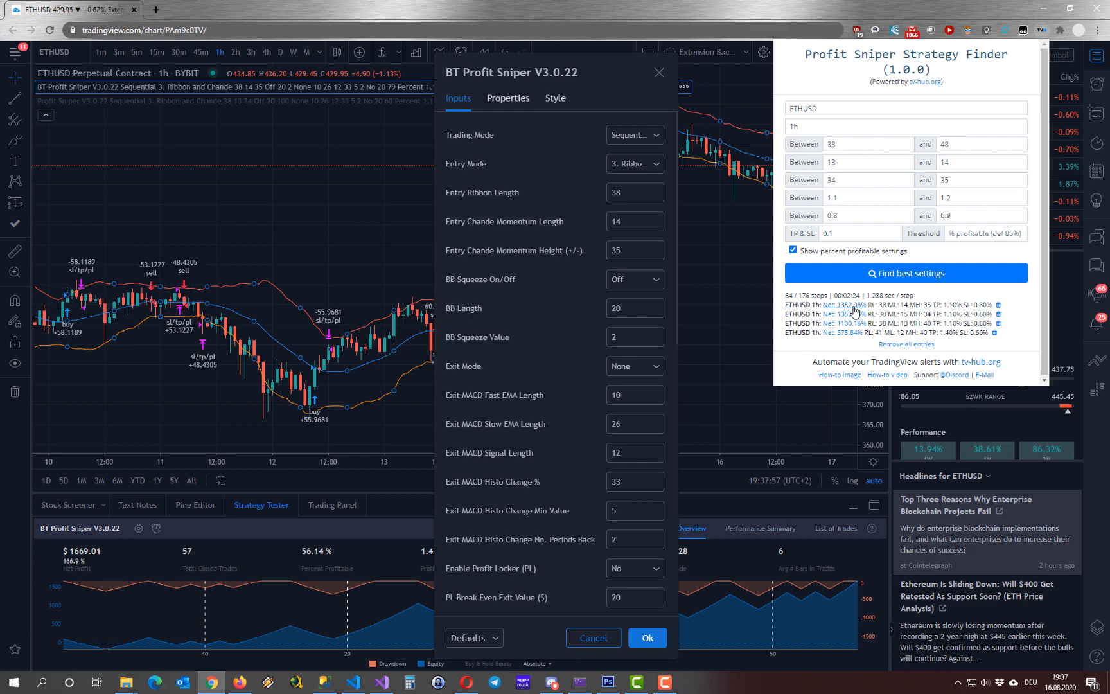
{"action": "left_click", "coordinate": [835, 305]}
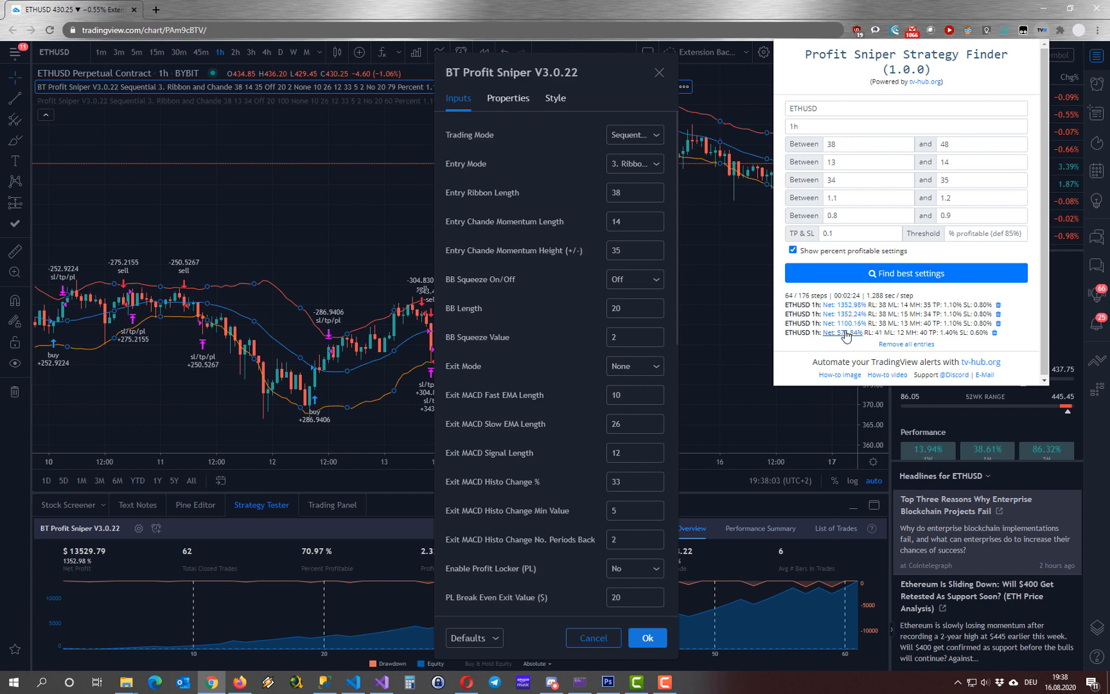
{"action": "left_click", "coordinate": [839, 332]}
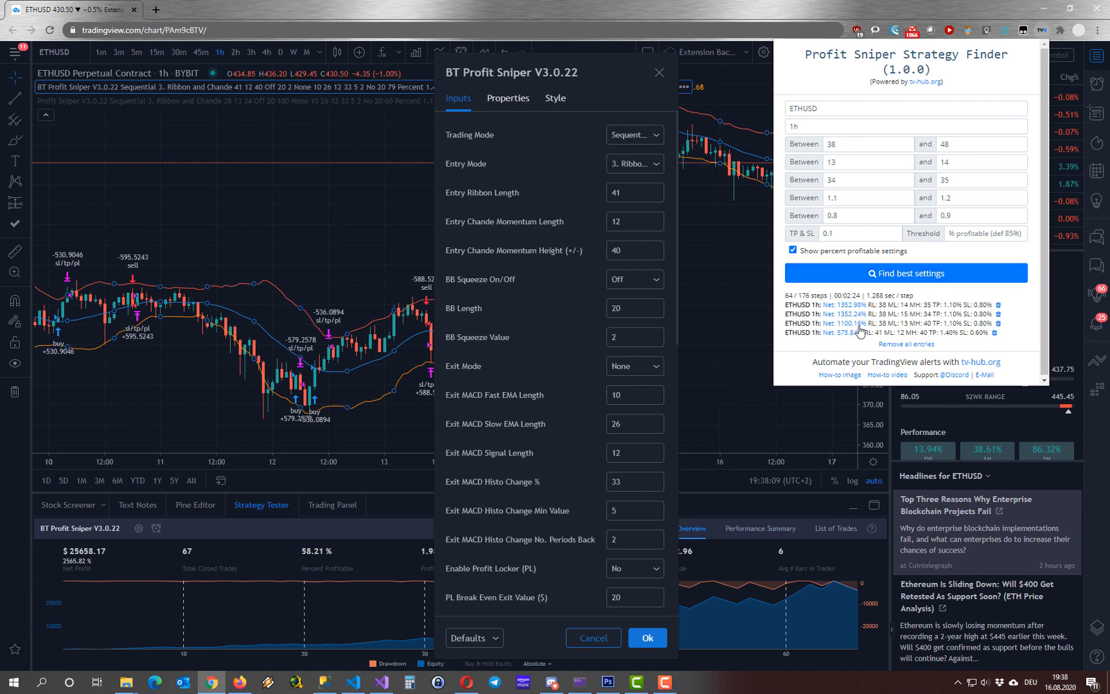
{"action": "mouse_move", "coordinate": [889, 305]}
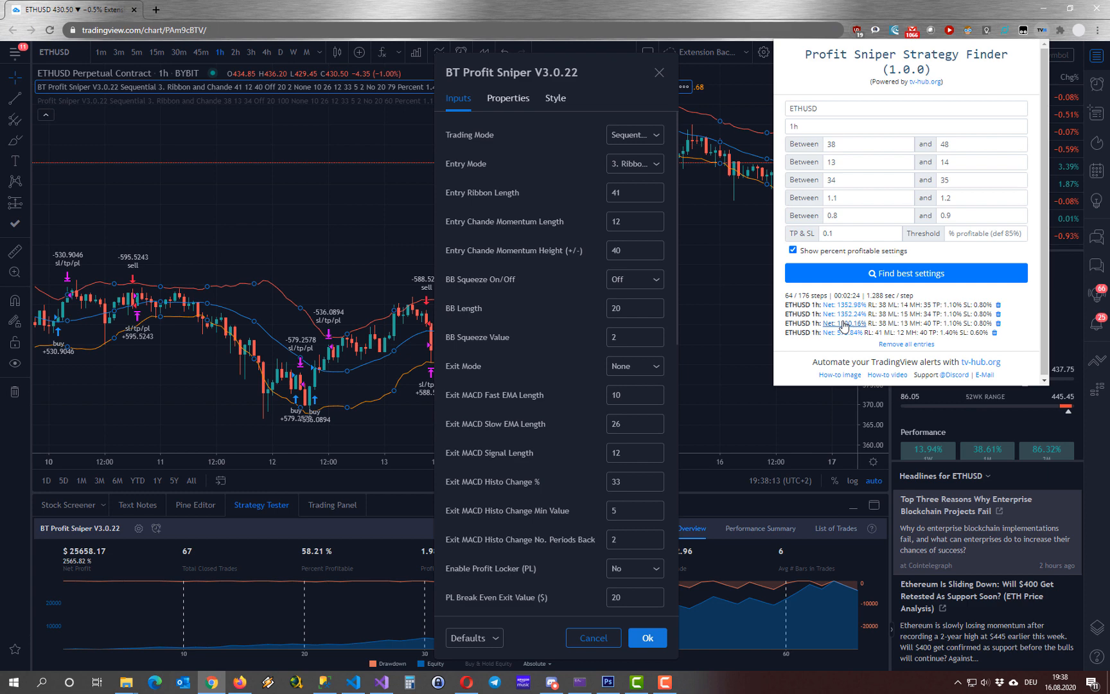
{"action": "left_click", "coordinate": [843, 314]}
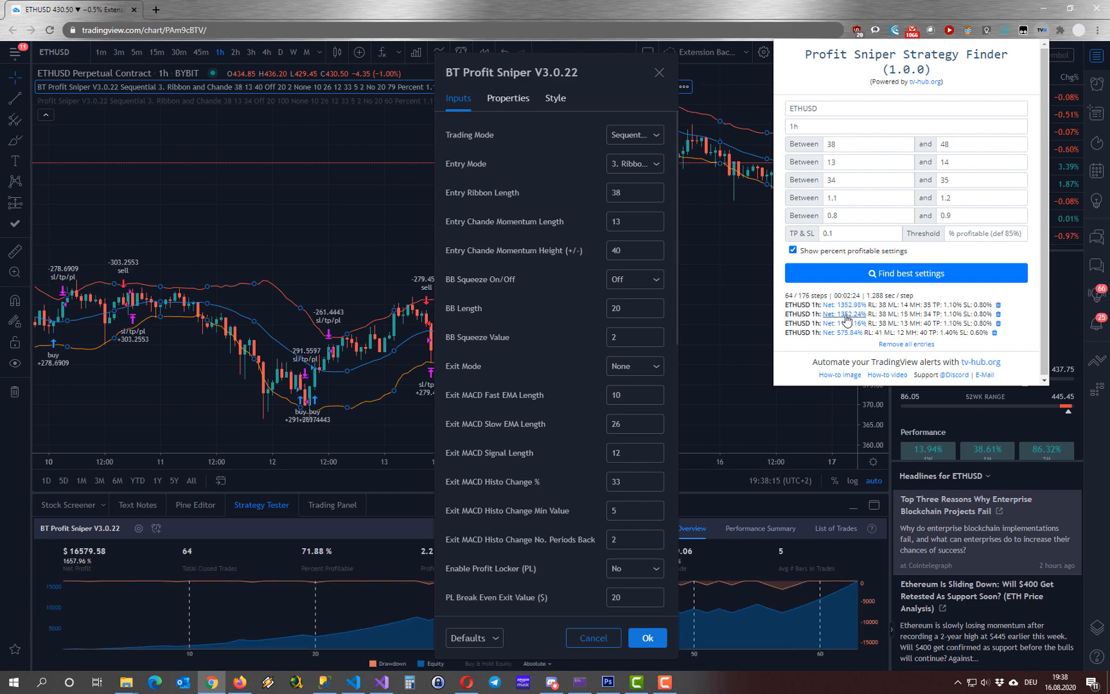
{"action": "mouse_move", "coordinate": [849, 318]}
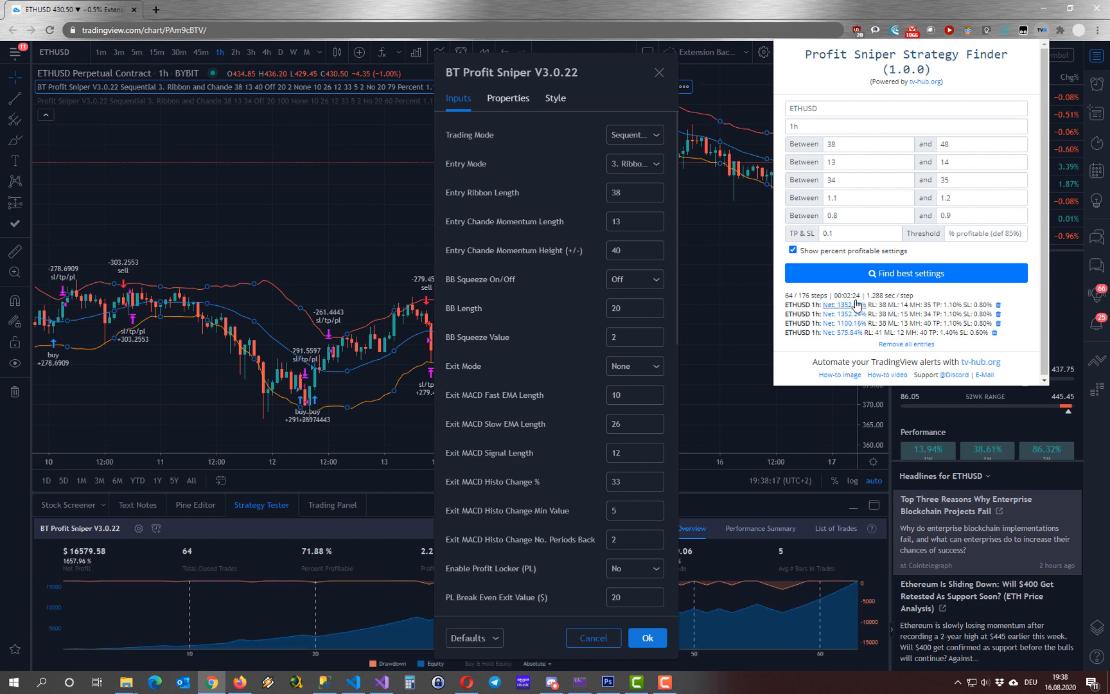
{"action": "mouse_move", "coordinate": [920, 259]}
{"action": "type", "text": "50"}
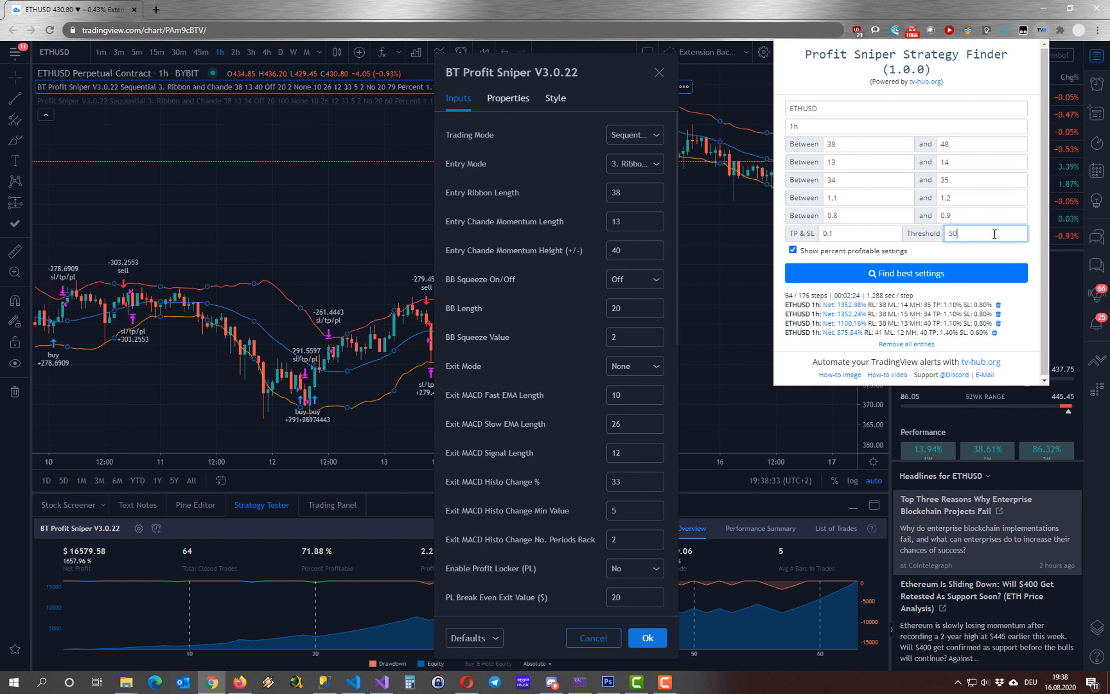
{"action": "mouse_move", "coordinate": [967, 262]}
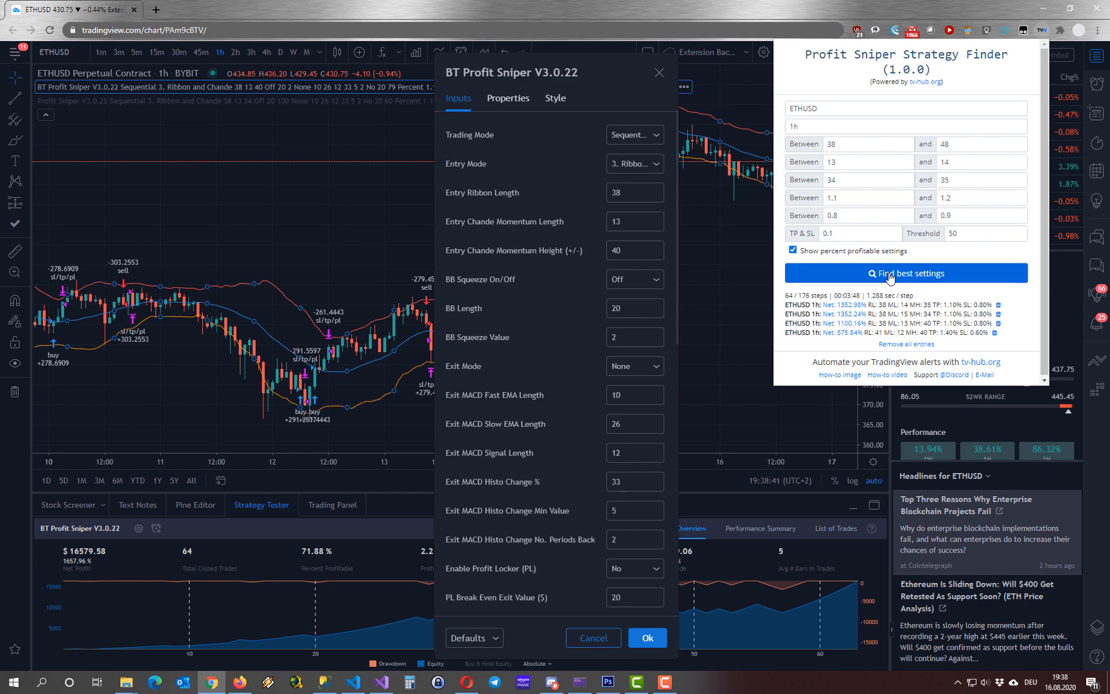
Restart the settings search using the 50% profitable threshold.
{"action": "left_click", "coordinate": [906, 272]}
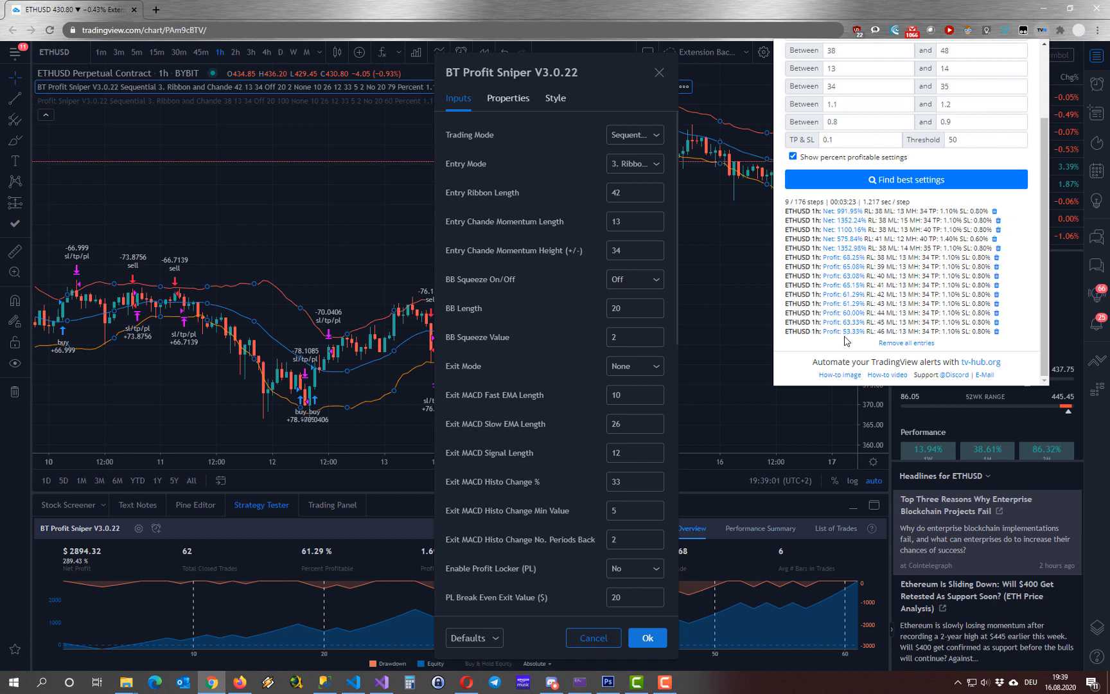
Confirm the BT Profit Sniper settings with Ok, keeping ribbon 42, momentum 13, height 34.
{"action": "scroll", "scroll_direction": "up", "scroll_amount": 3}
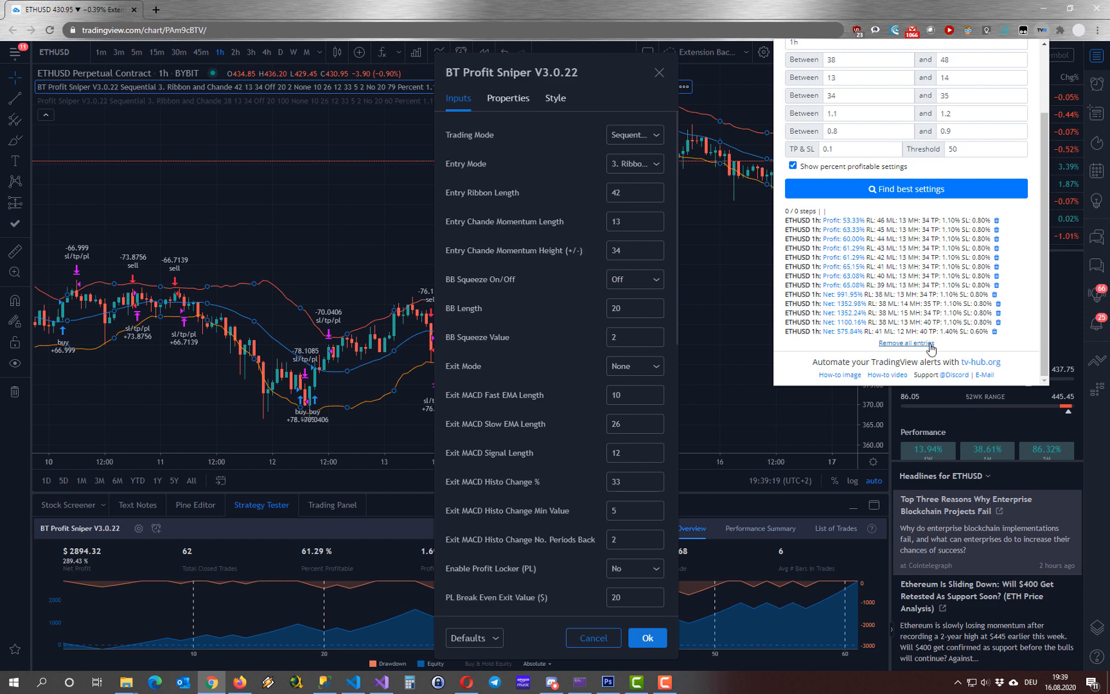
{"action": "mouse_move", "coordinate": [1021, 334]}
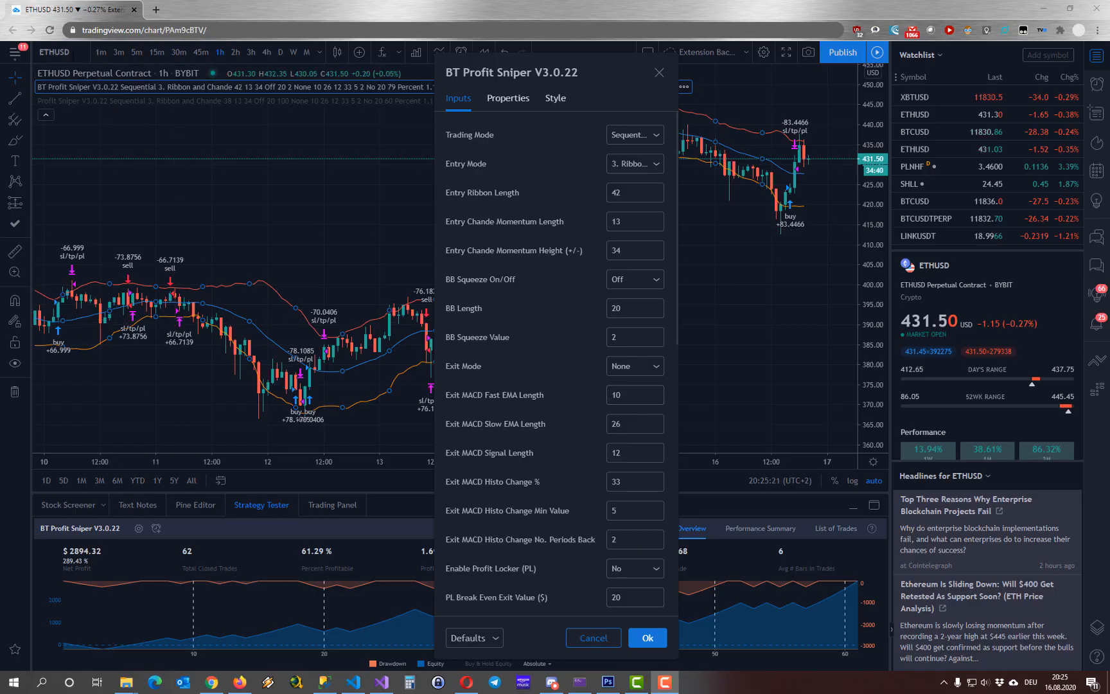
{"action": "left_click", "coordinate": [646, 638]}
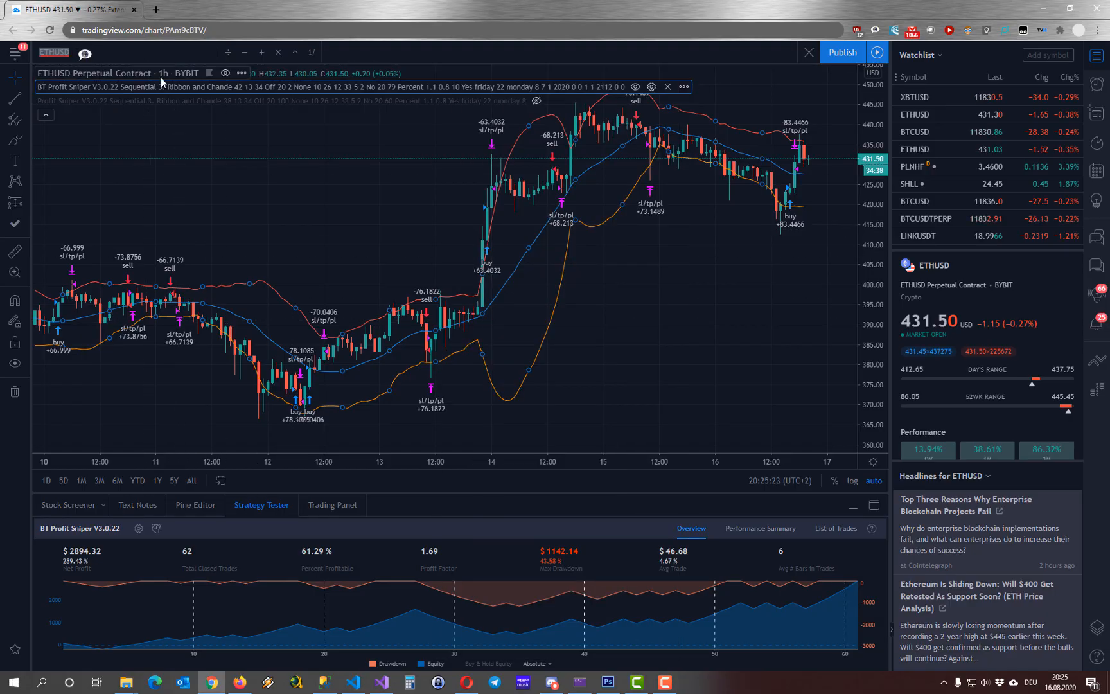